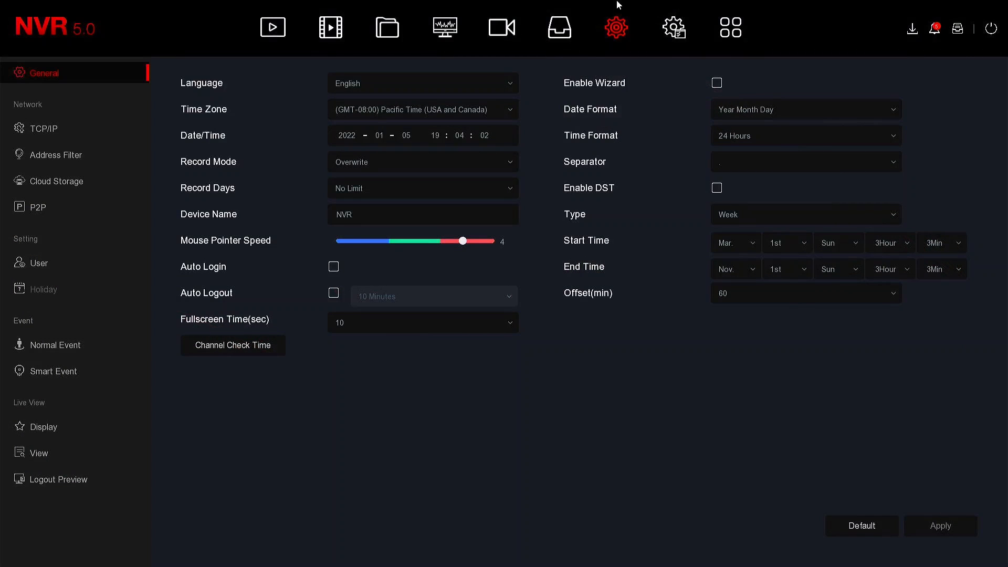
mouse_move(615, 27)
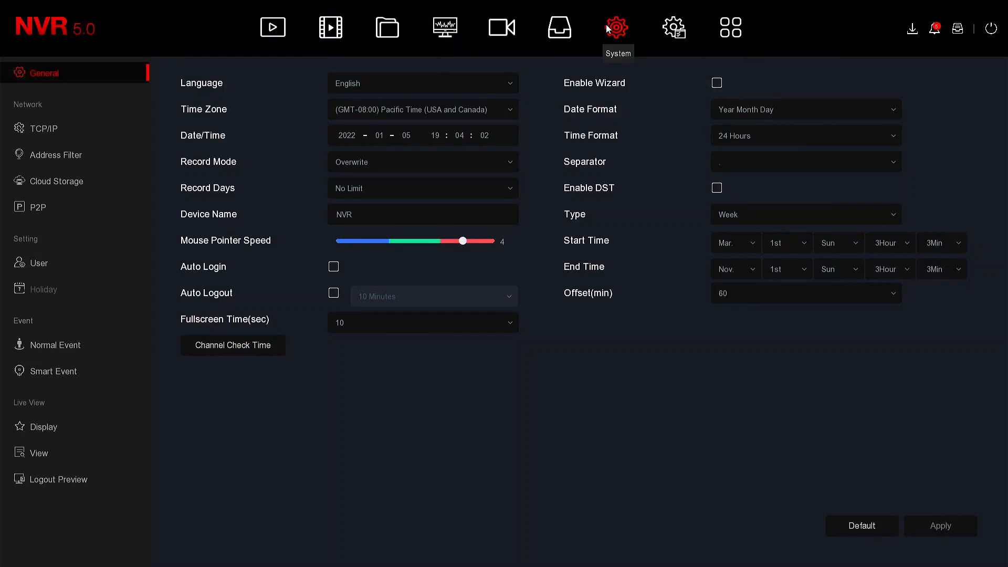
Step: Open Smart Event settings and switch to channel 1's Line Crossing page
click(55, 371)
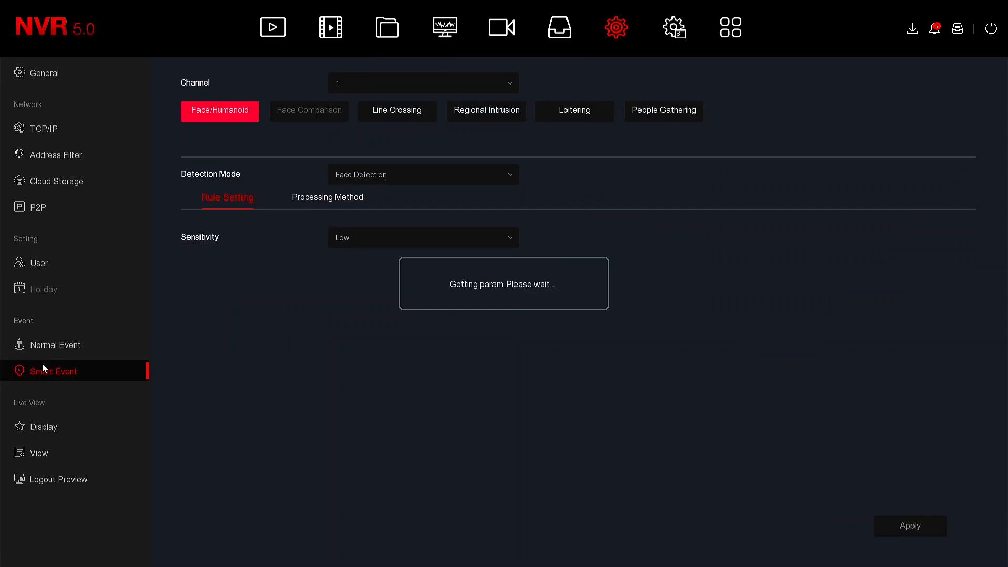
click(397, 110)
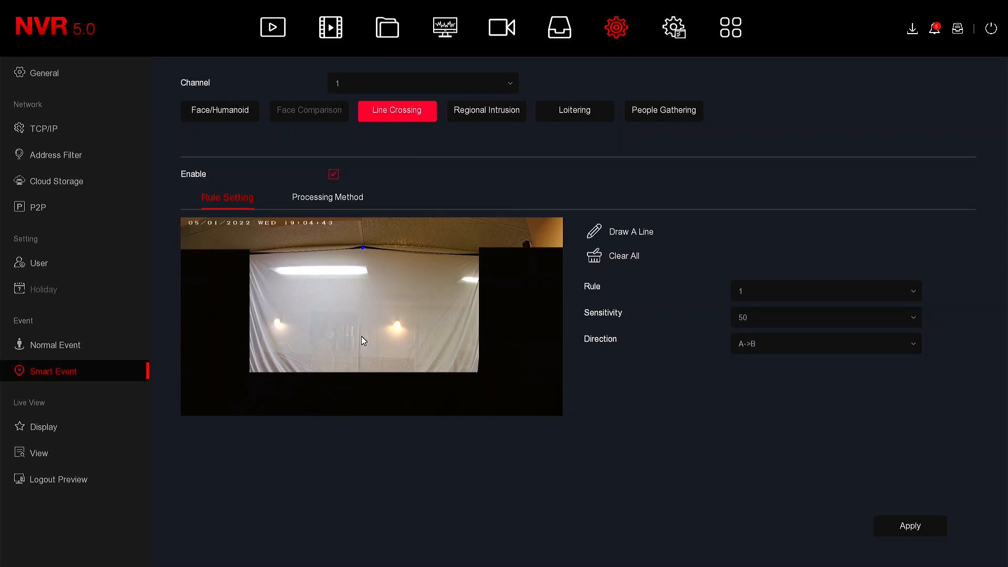
mouse_move(363, 371)
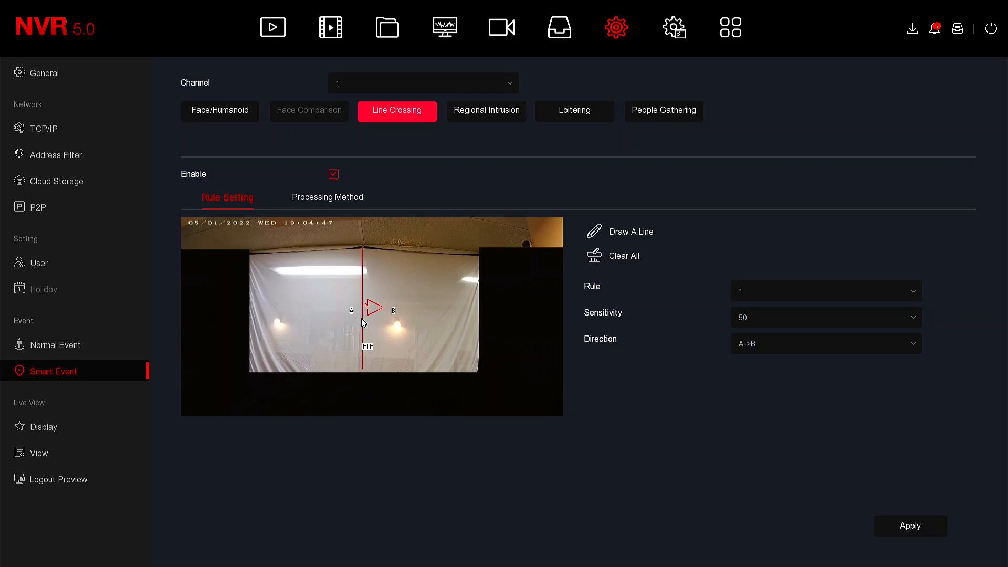
mouse_move(547, 308)
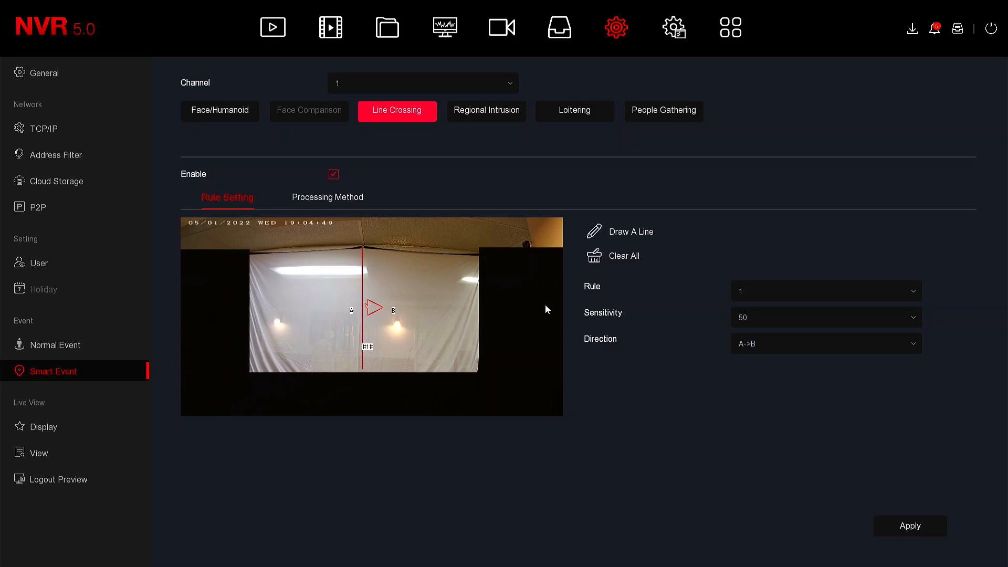
Step: Try A->B and B->A, then set the crossing line direction to A<->B
click(824, 343)
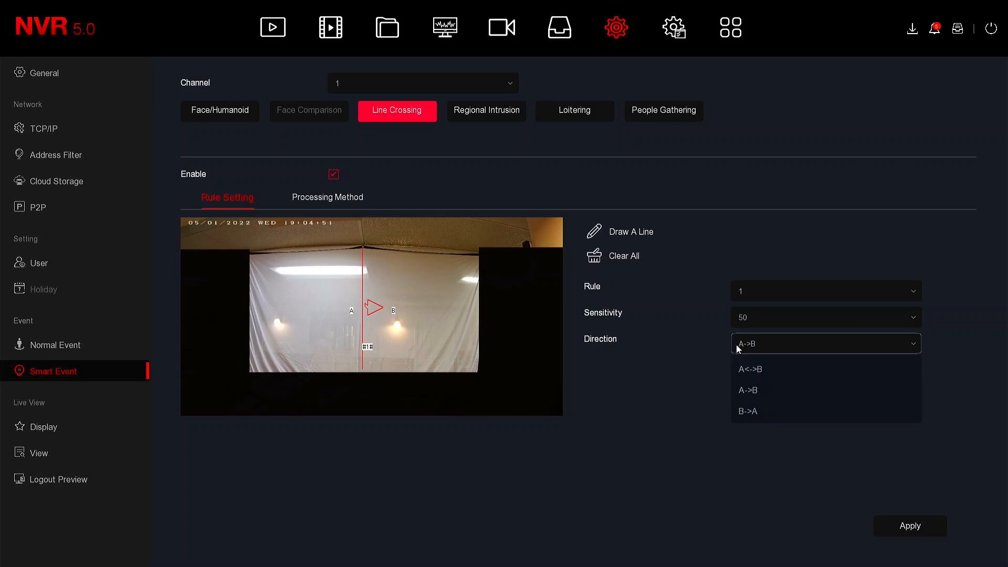
click(747, 390)
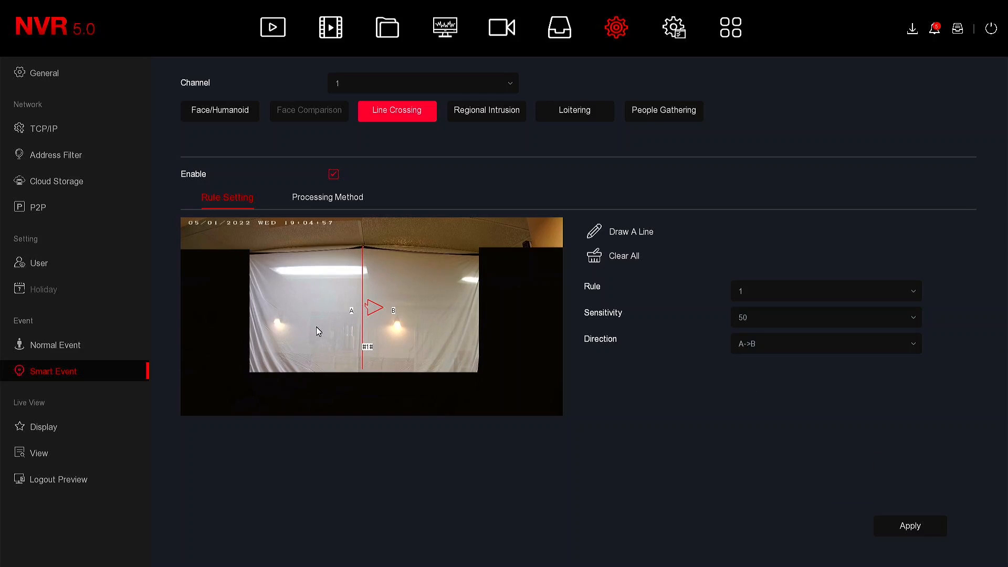
mouse_move(398, 306)
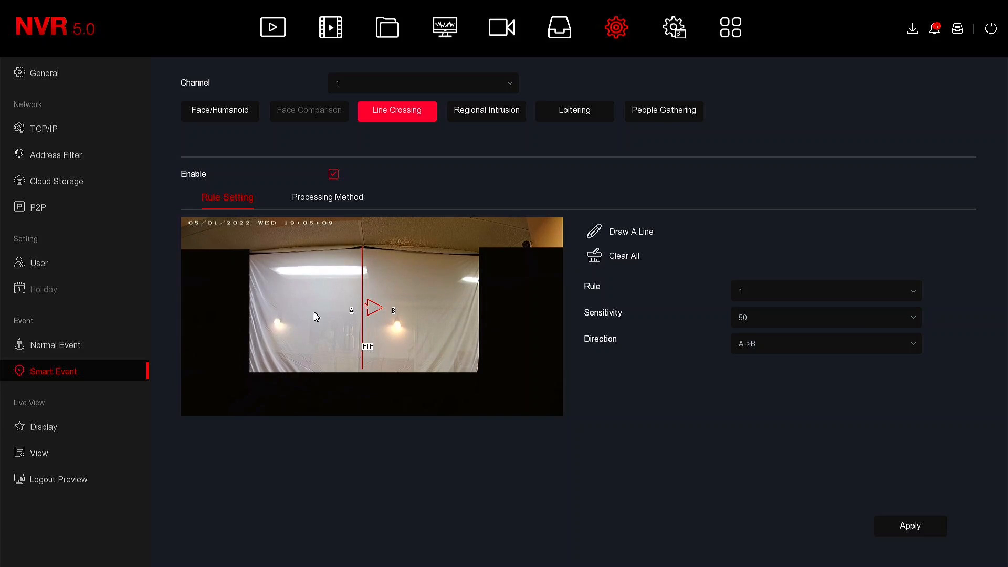
click(825, 343)
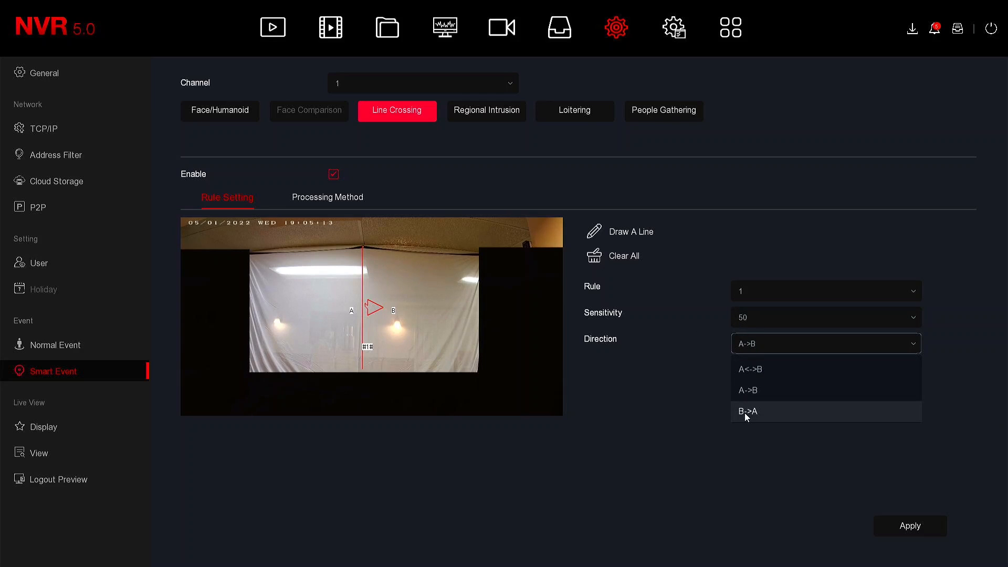
click(747, 412)
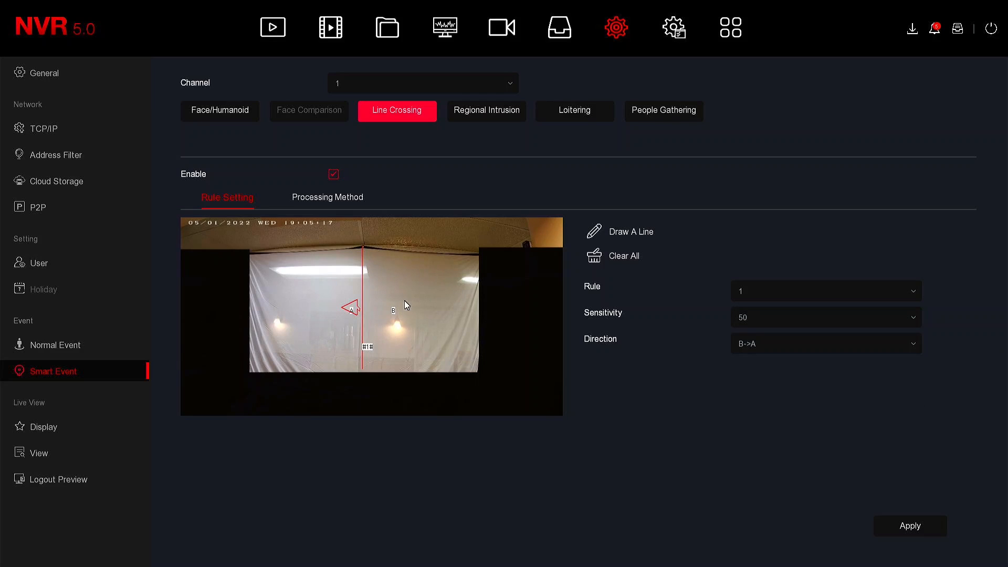
mouse_move(324, 316)
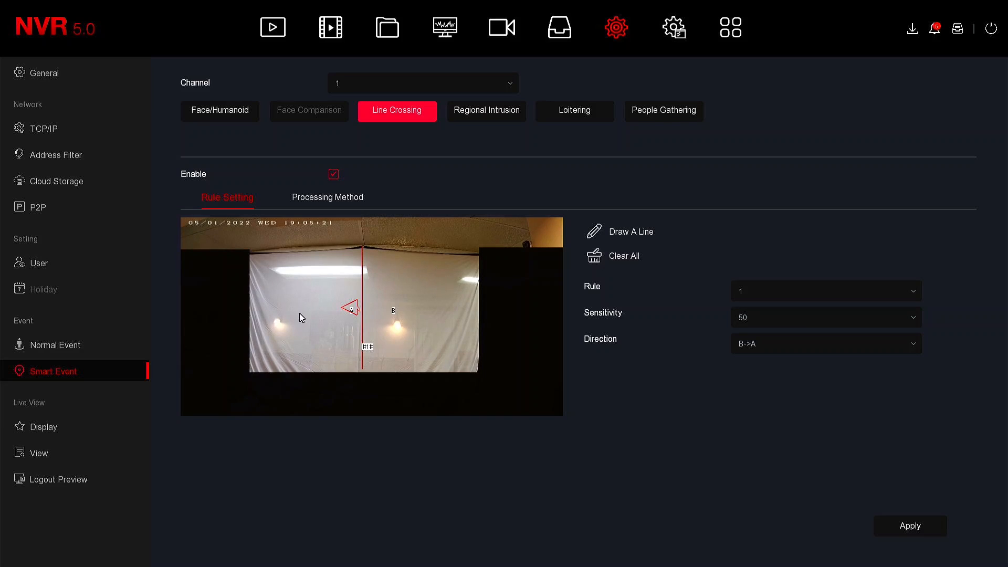
mouse_move(346, 314)
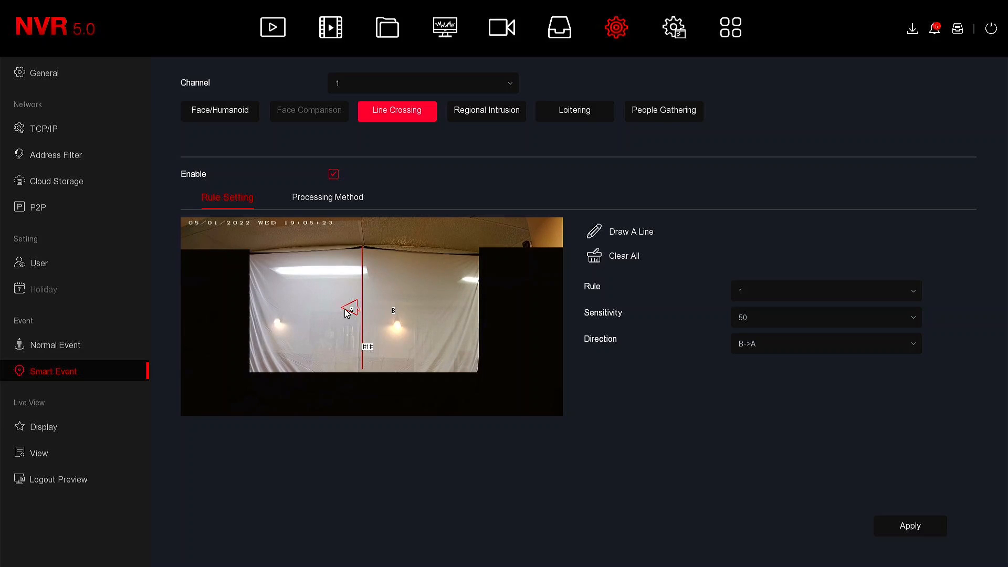
mouse_move(403, 316)
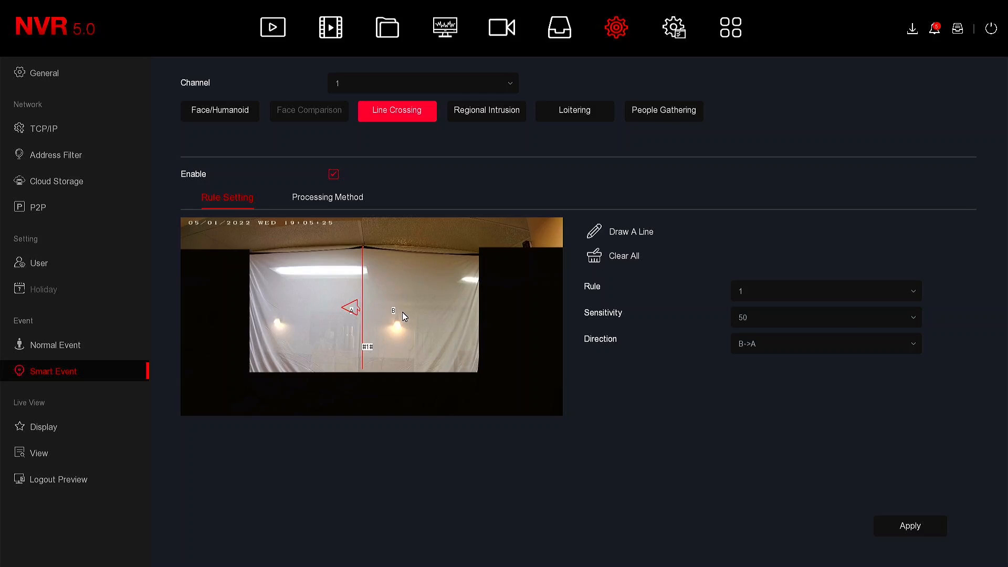
click(824, 343)
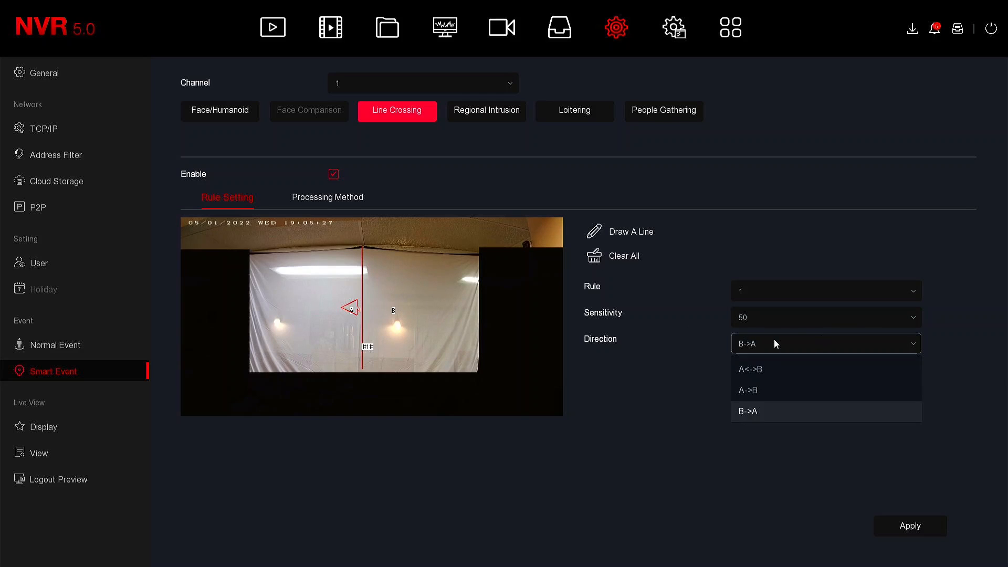
mouse_move(764, 369)
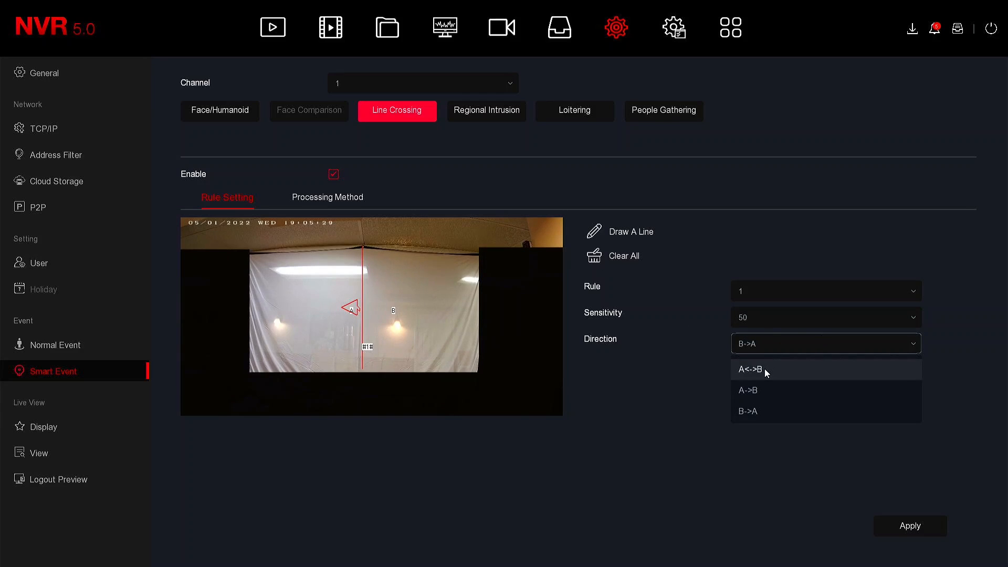
click(747, 369)
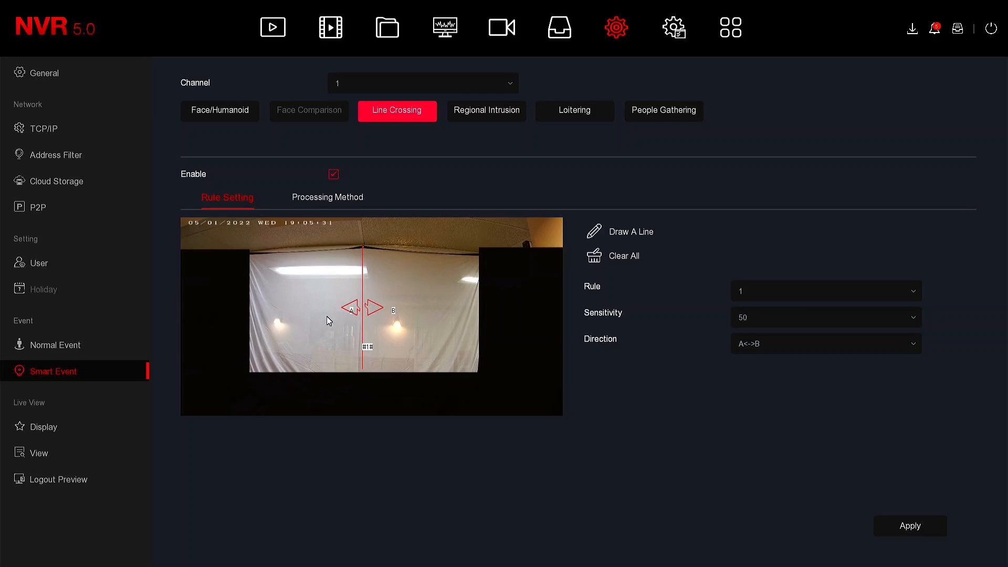
mouse_move(519, 297)
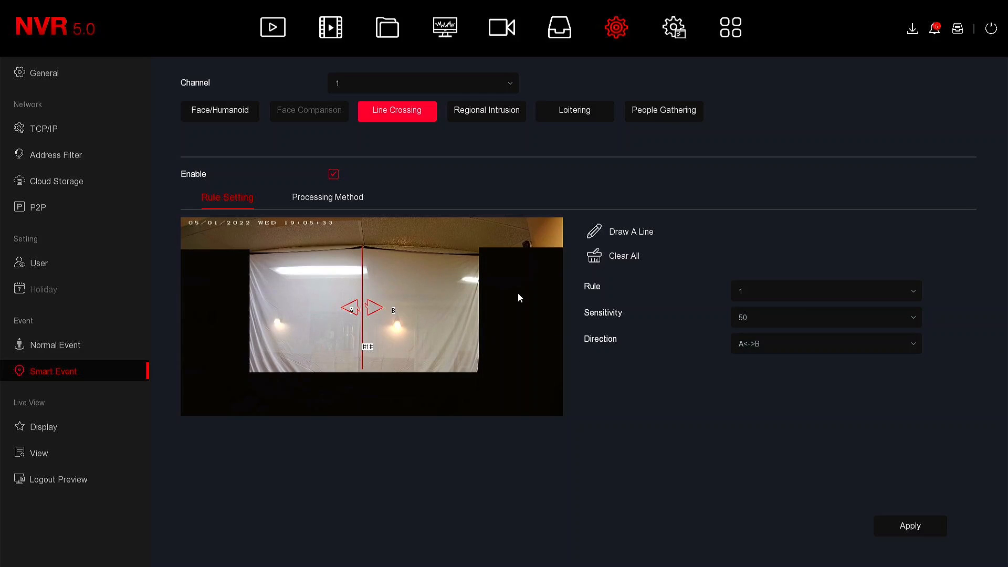
mouse_move(548, 309)
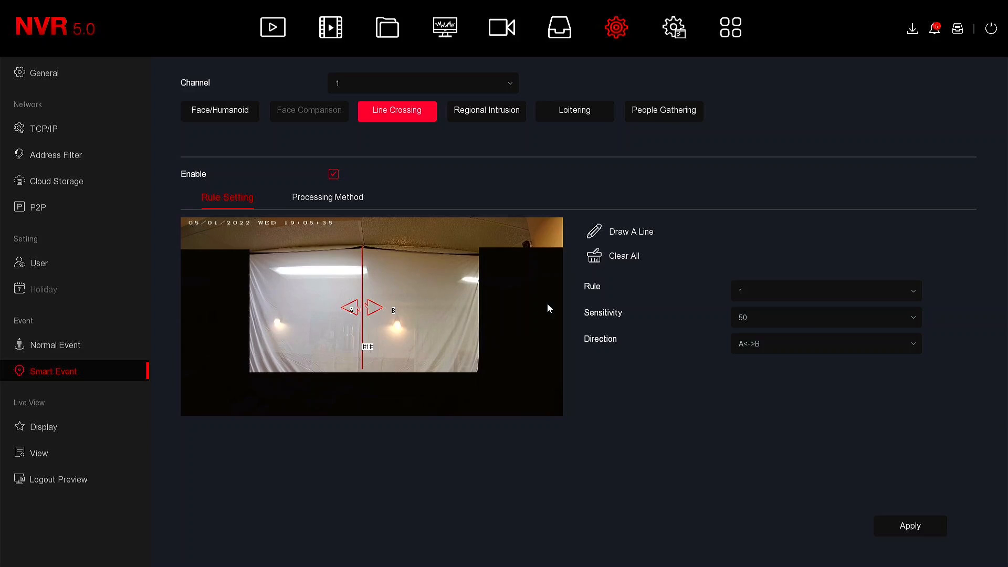
mouse_move(423, 313)
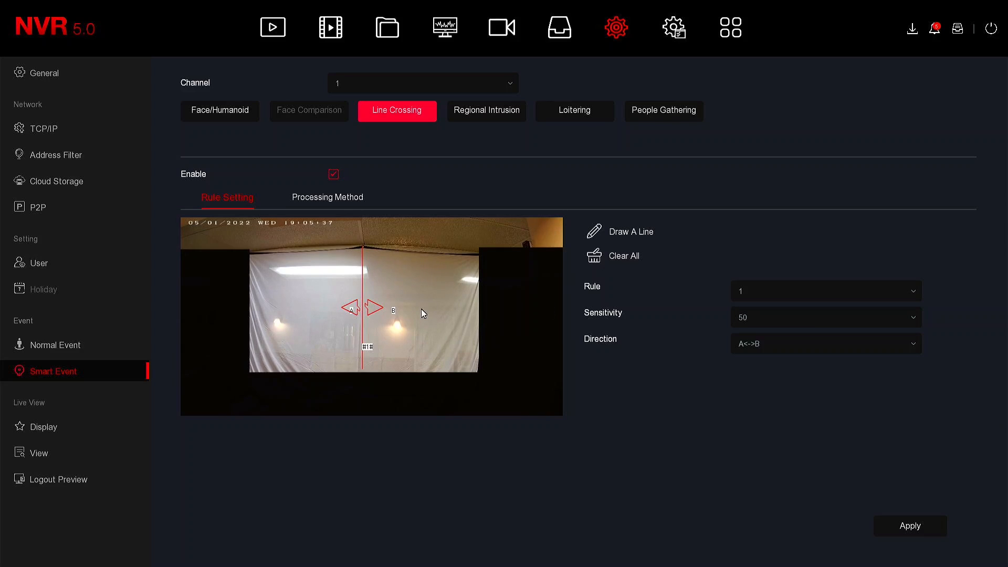
mouse_move(416, 303)
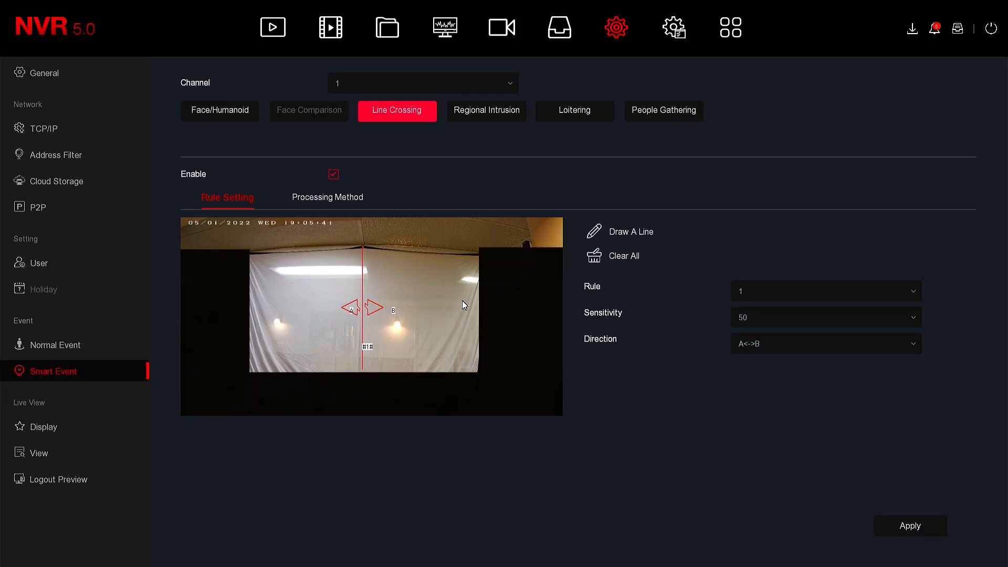
Step: Apply the line crossing settings and untick Enable to switch detection off
click(824, 342)
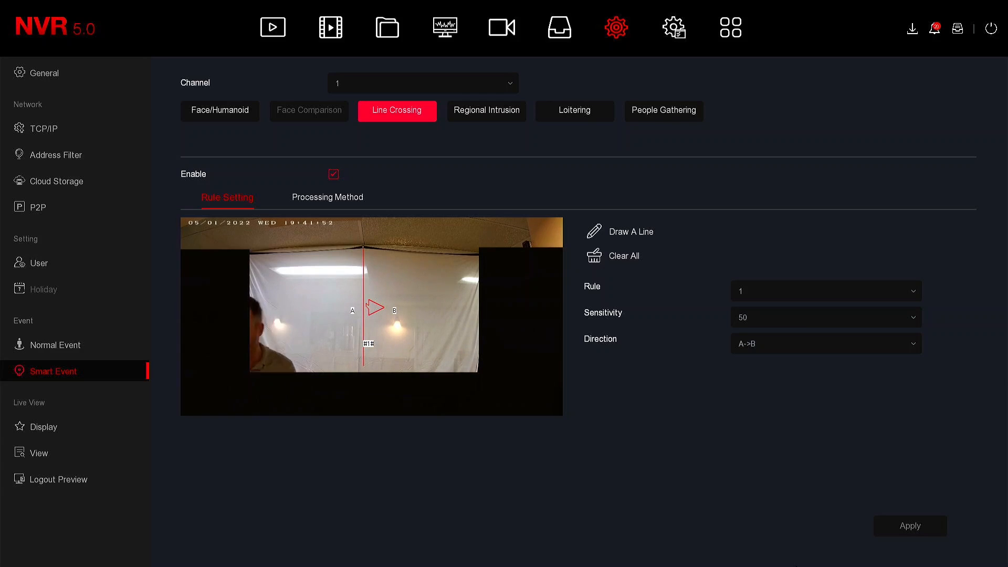
click(332, 174)
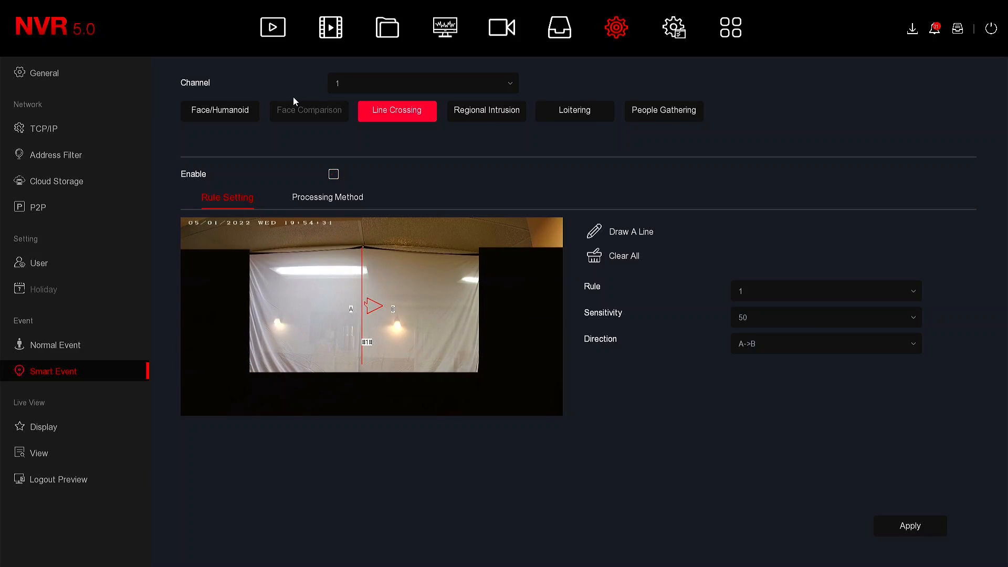
mouse_move(289, 138)
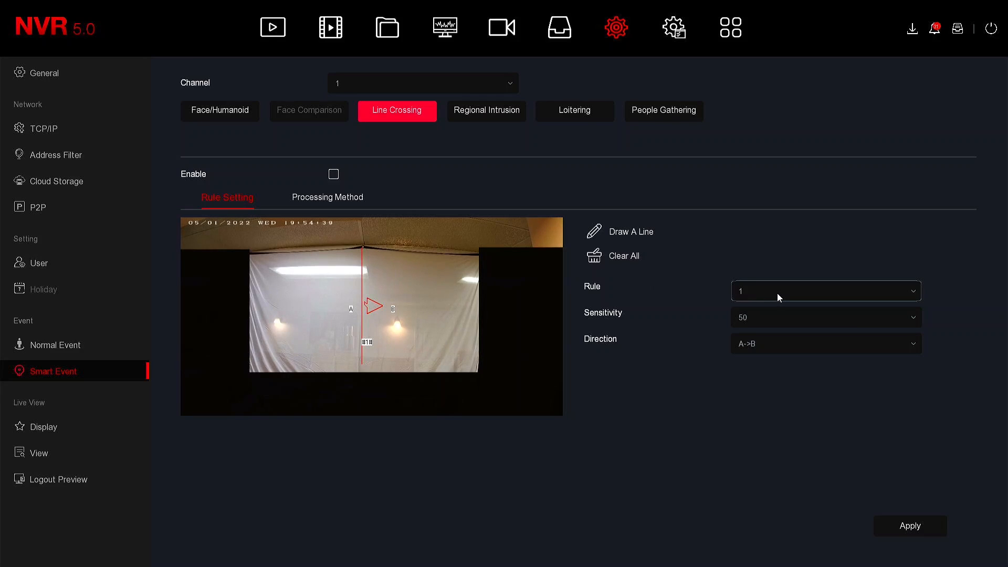
Step: Select line rule 2 and draw a vertical crossing line left of centre
click(825, 290)
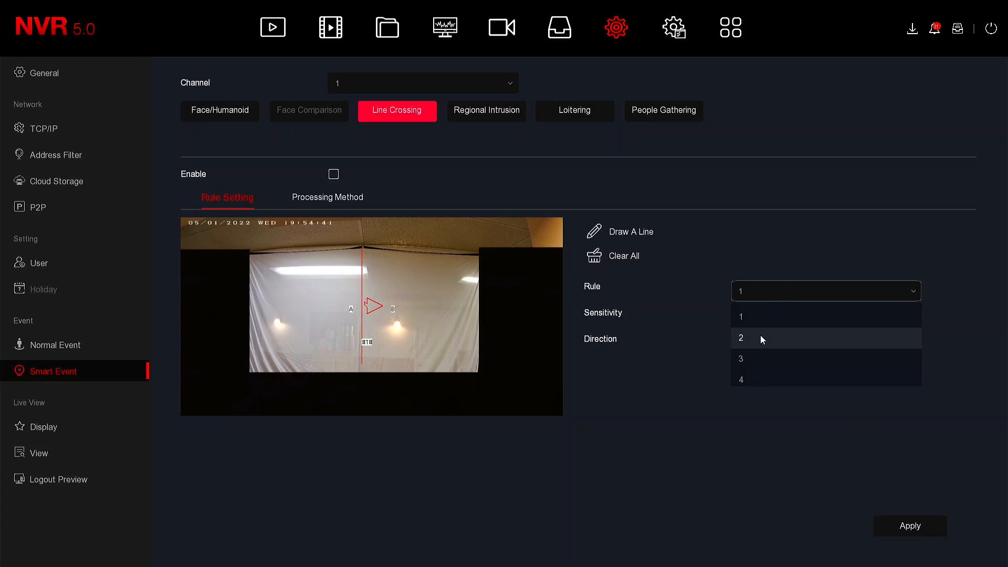
click(740, 338)
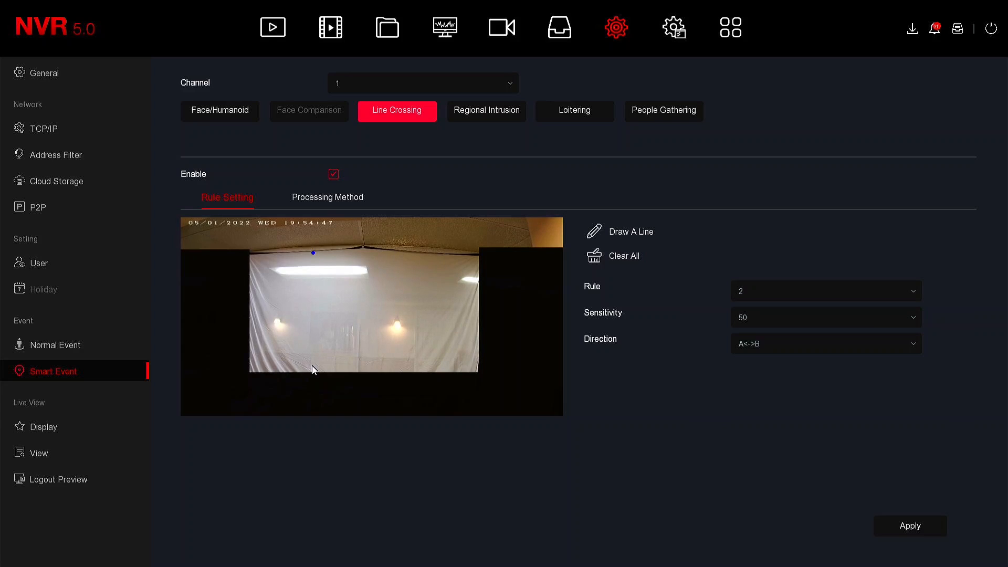
drag(313, 252, 313, 369)
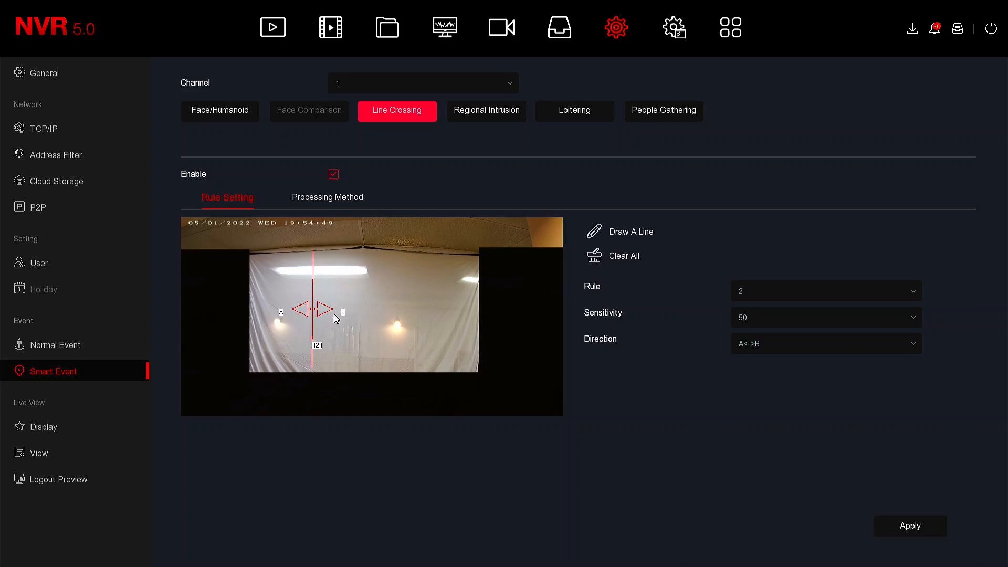
Step: Draw rule 3's line along the top of the scene, triggering B->A only
click(824, 290)
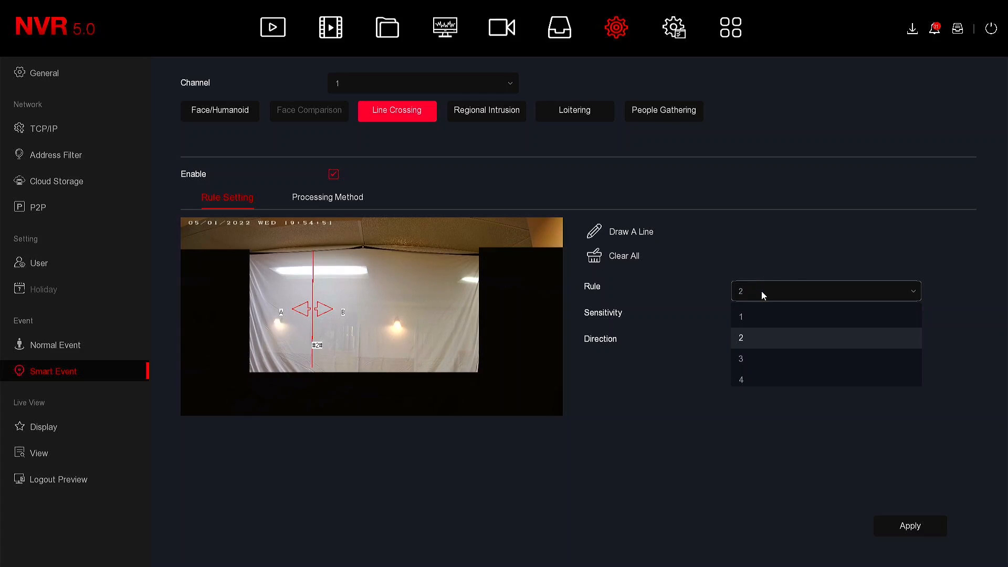
mouse_move(758, 359)
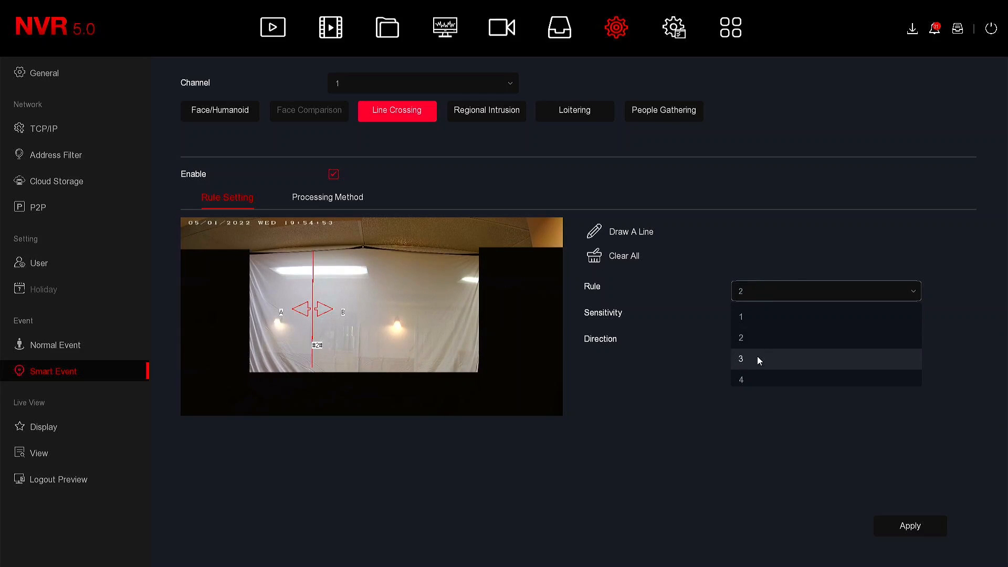
click(741, 359)
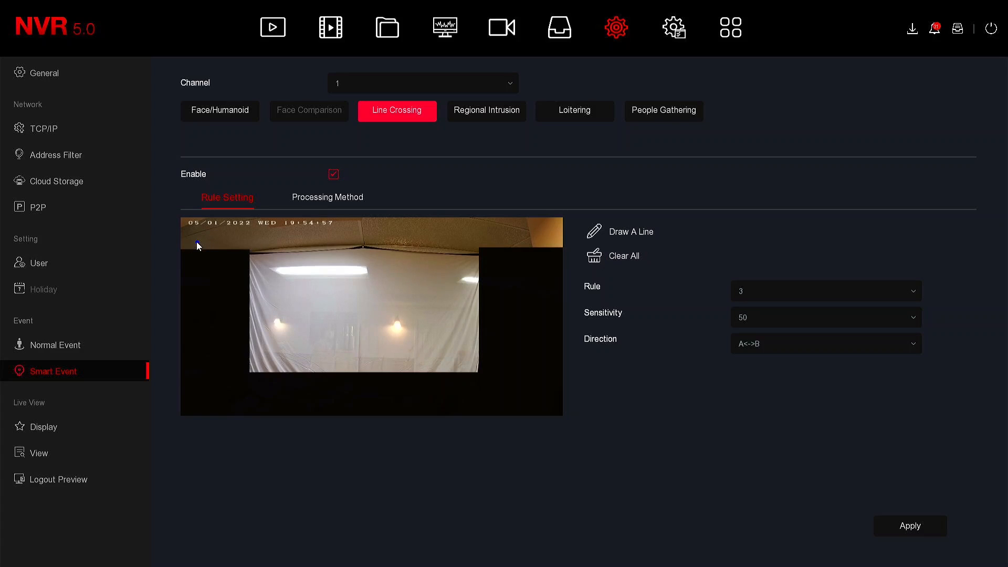
drag(197, 246, 539, 244)
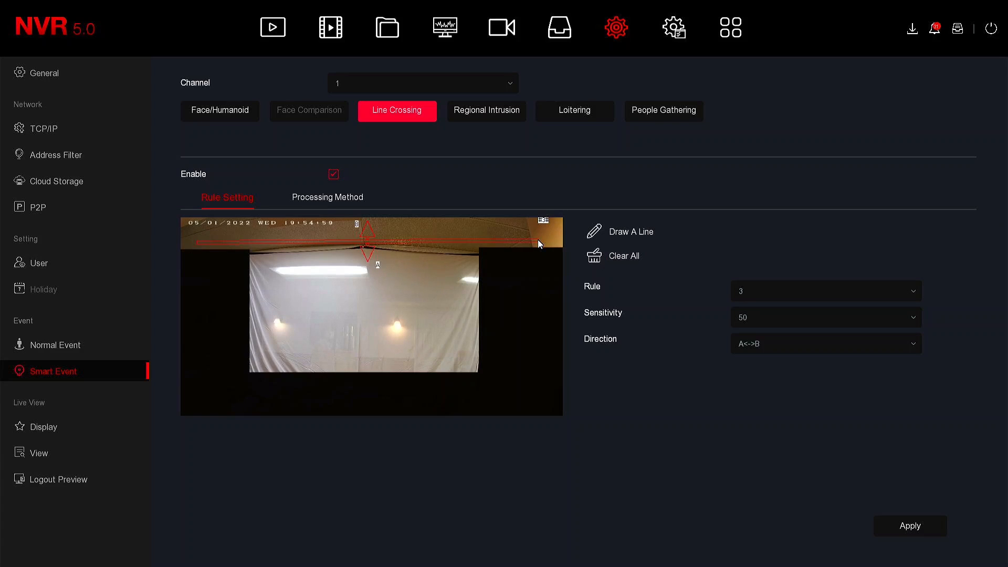
click(825, 344)
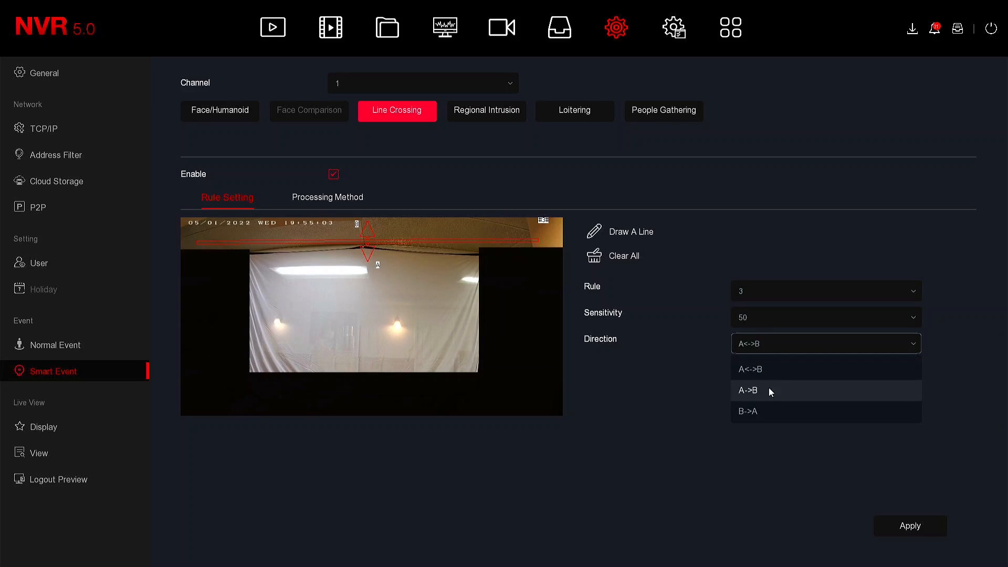
click(747, 412)
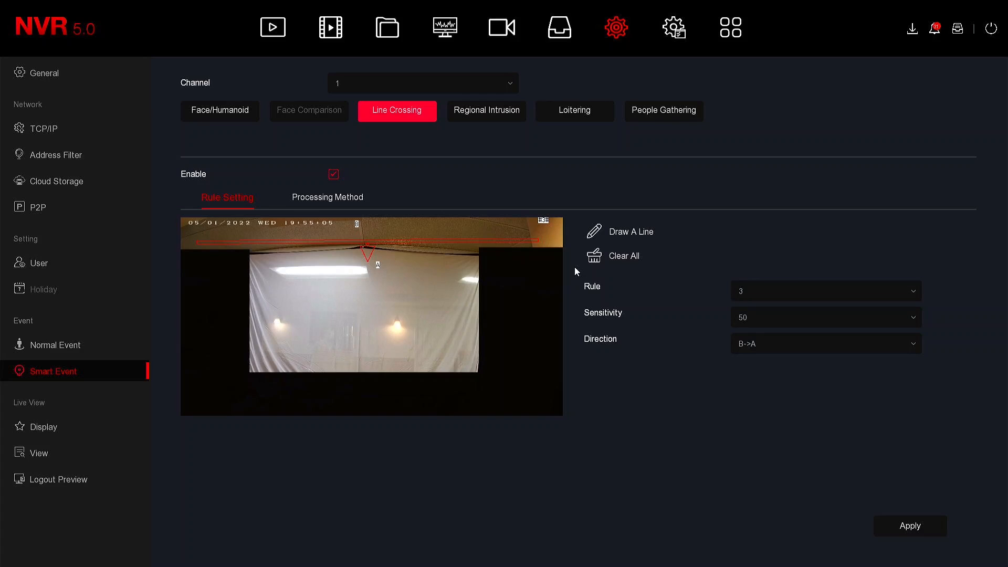
Step: Select line-crossing rule 4 and check its direction options
click(824, 290)
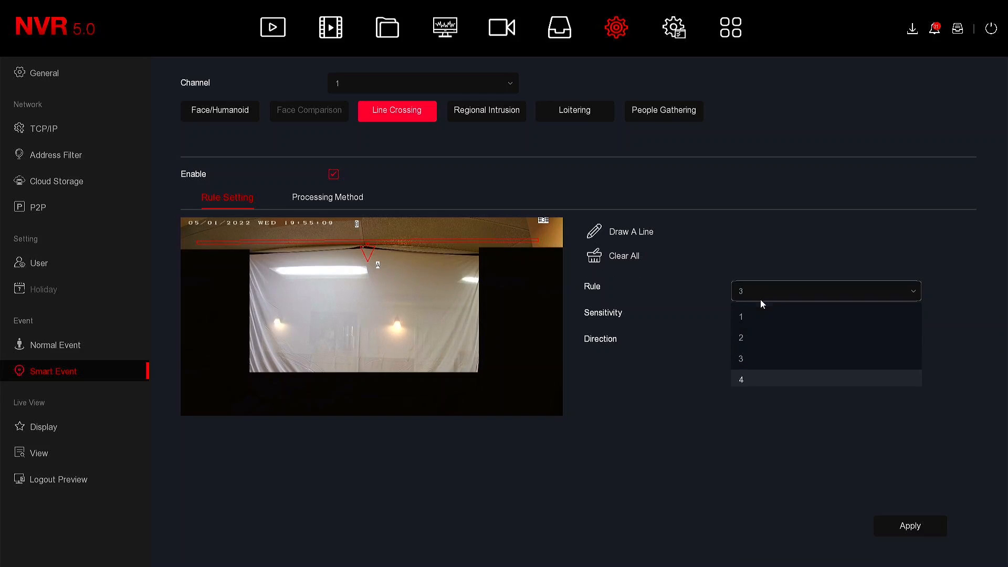
click(741, 379)
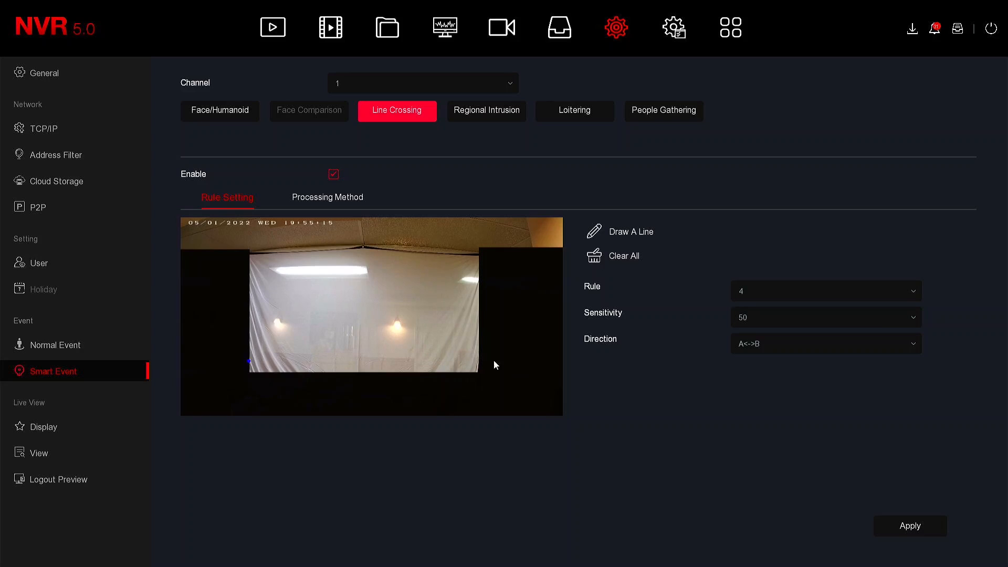
click(824, 343)
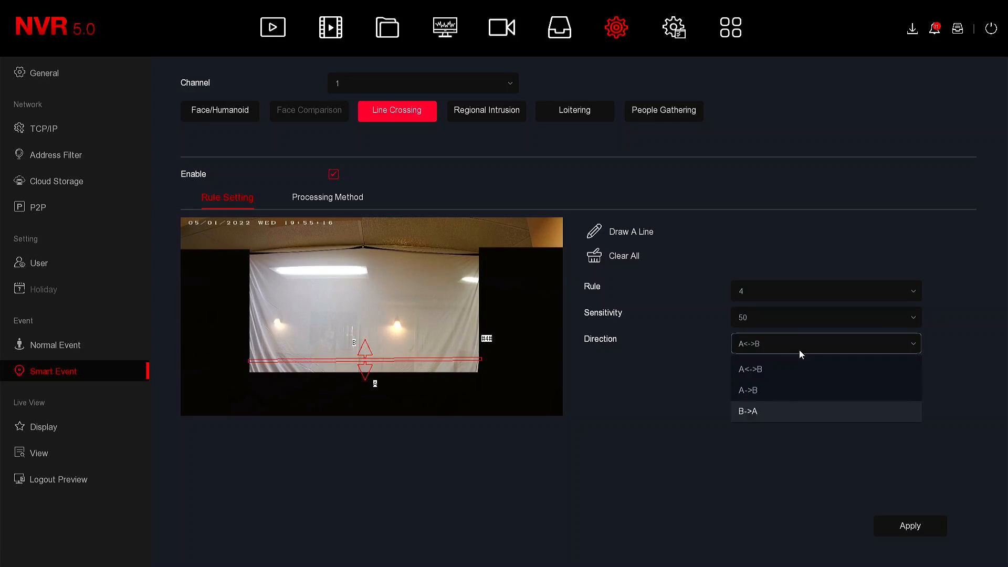
click(747, 390)
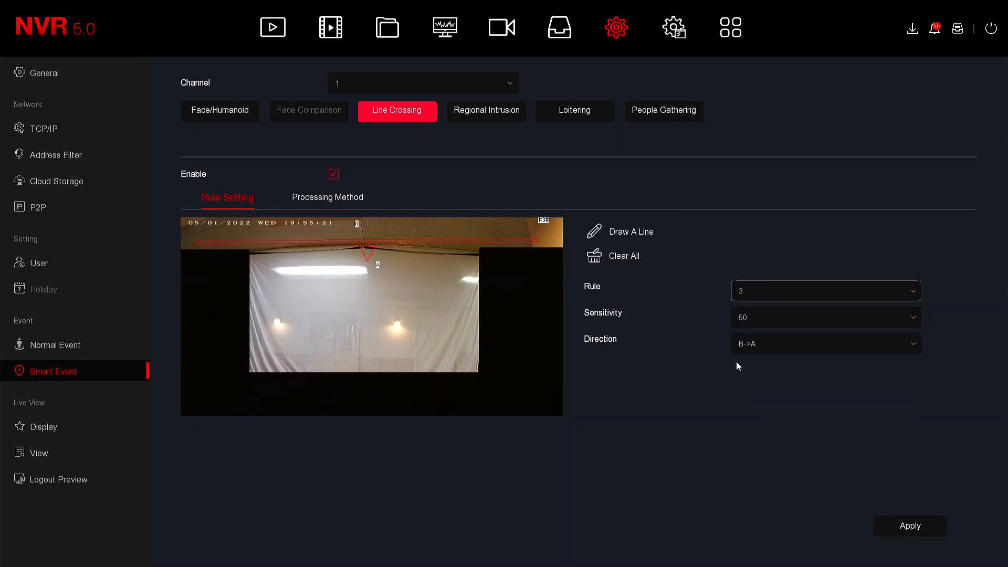
Step: Review rule 1, keep sensitivity at 50, and switch line crossing off
click(824, 289)
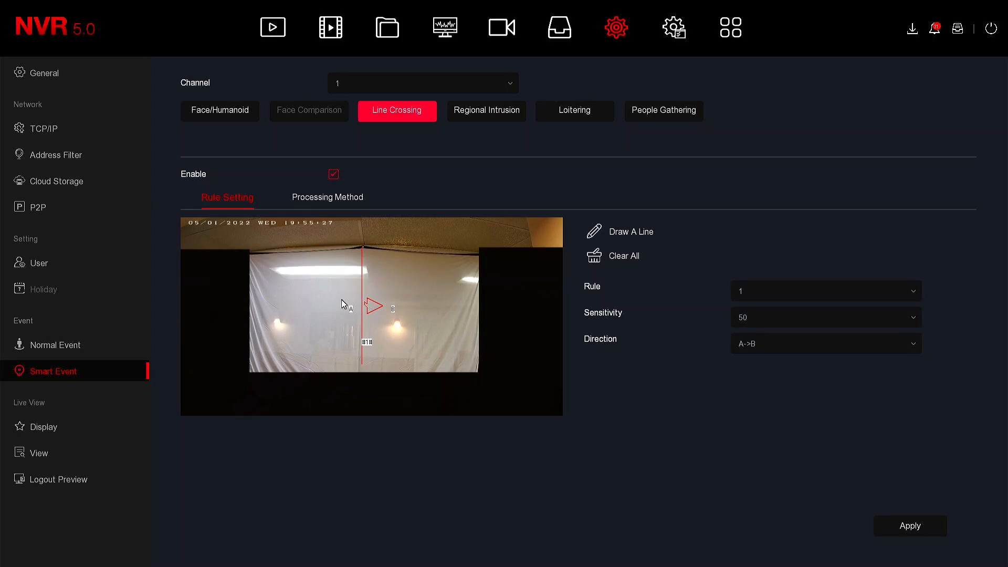
mouse_move(450, 306)
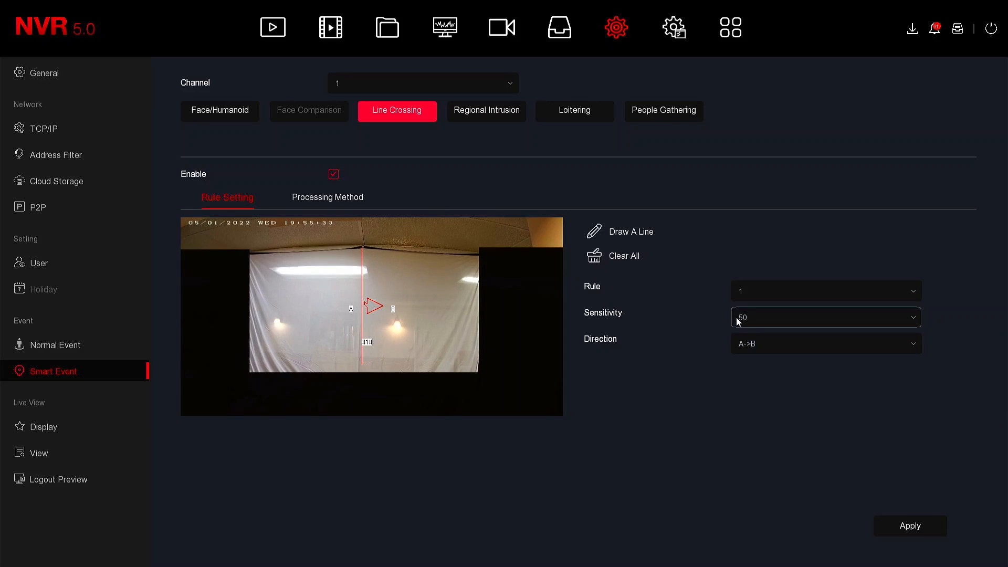
click(825, 317)
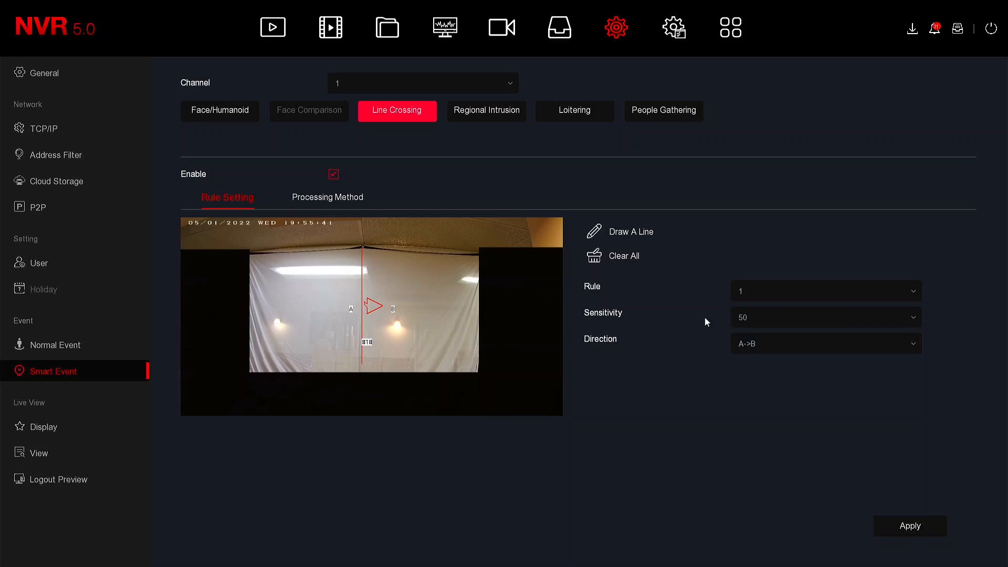
click(825, 317)
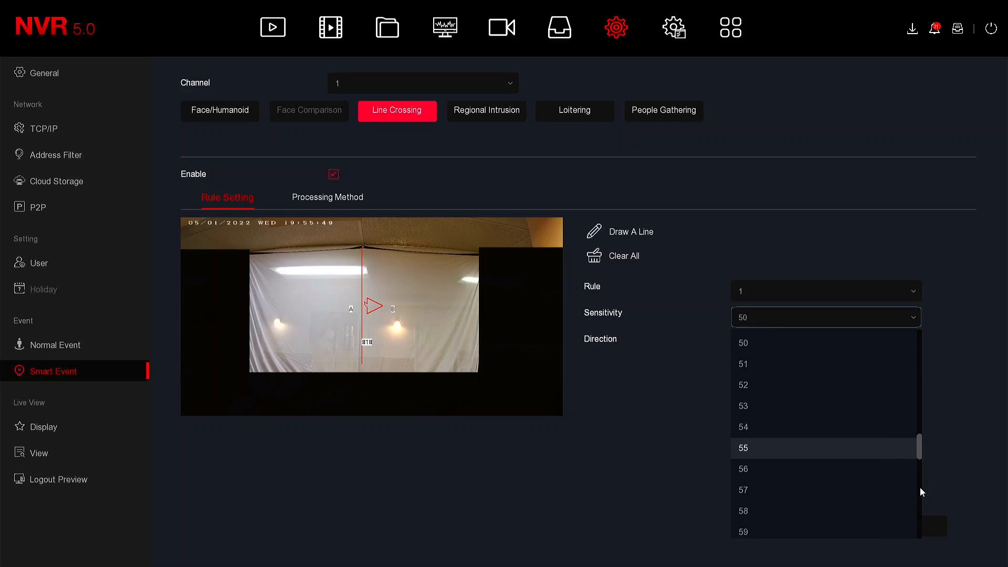
scroll(down, 3)
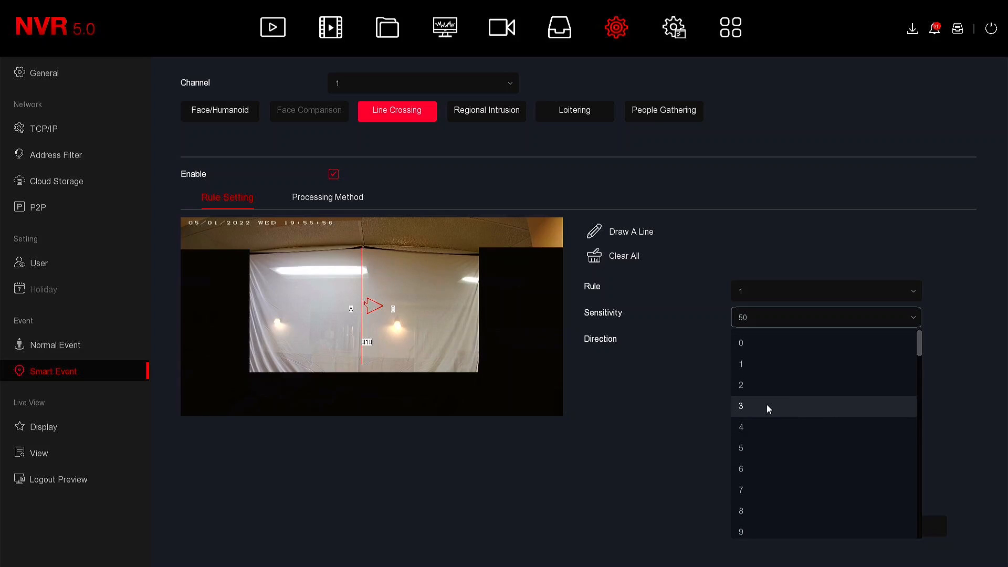
mouse_move(745, 427)
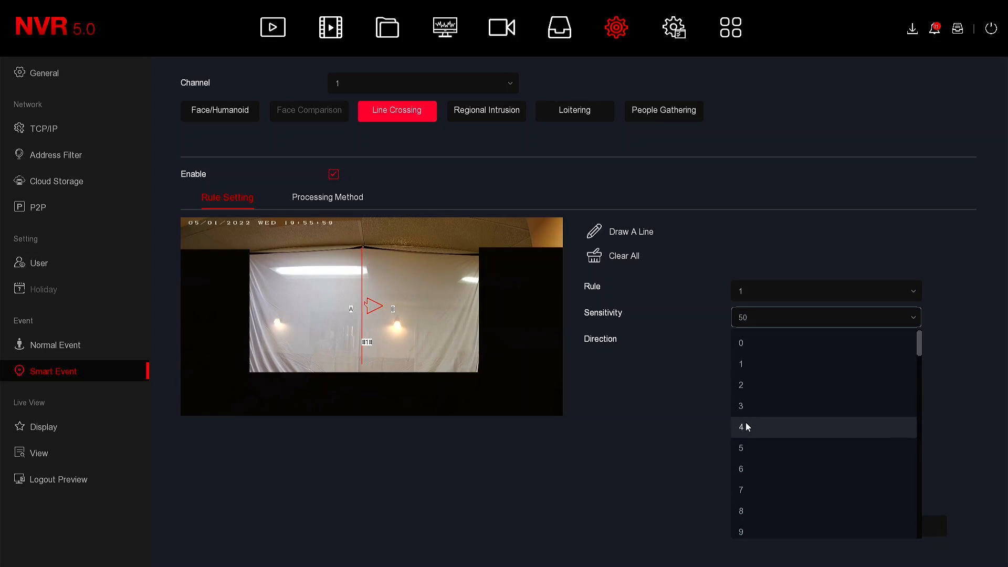
mouse_move(745, 447)
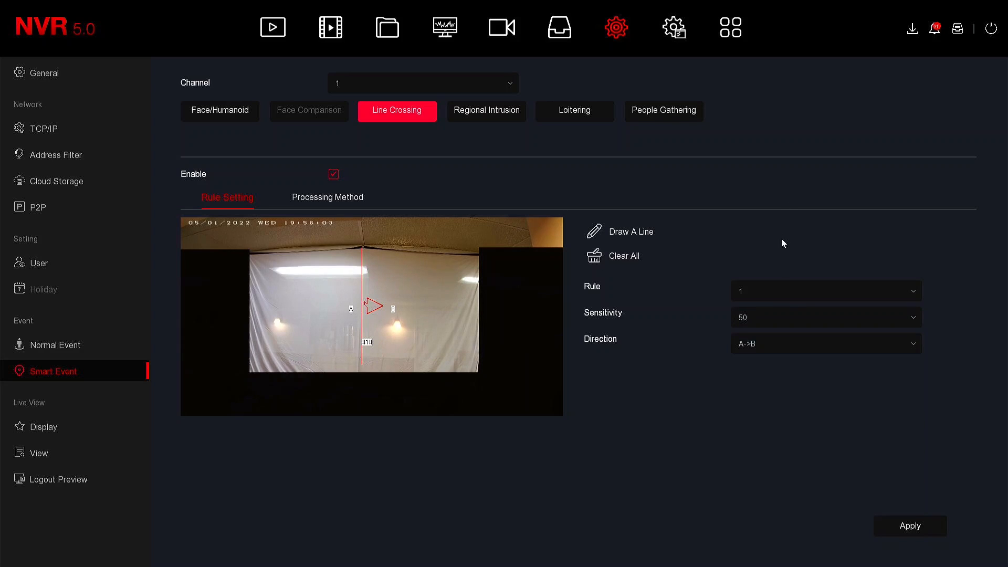
click(333, 174)
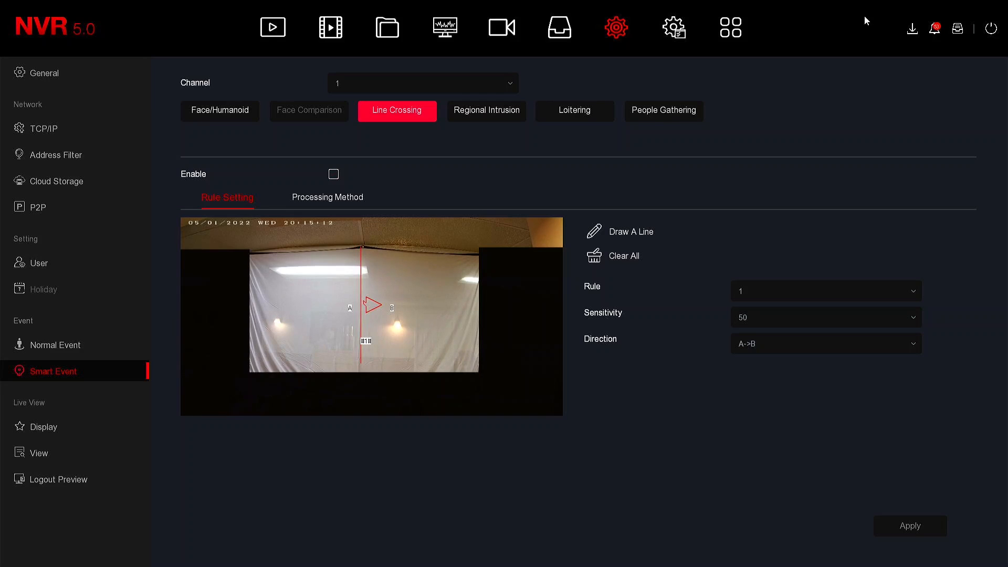
Step: Switch to Regional Intrusion and enable it for channel 1
click(486, 111)
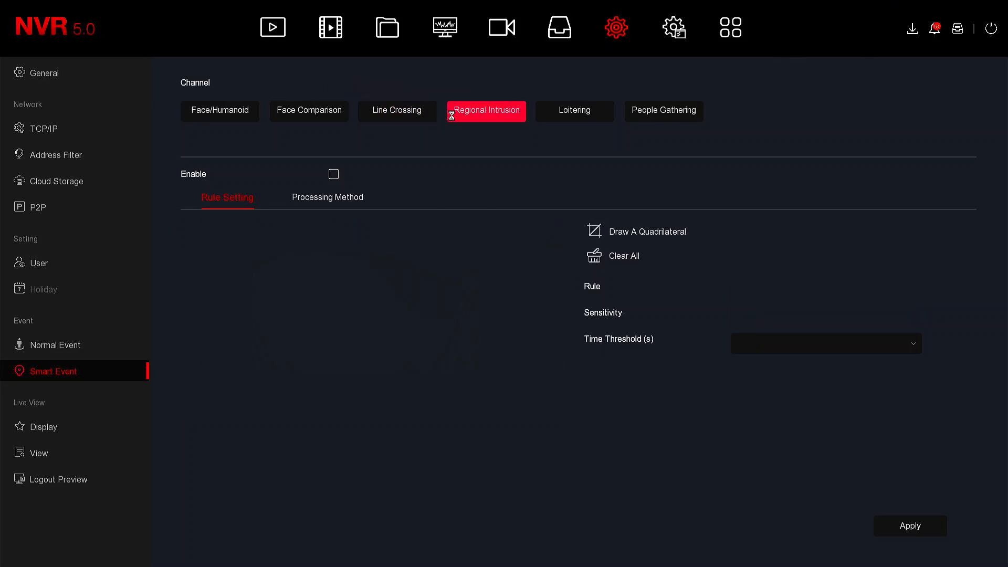
click(332, 174)
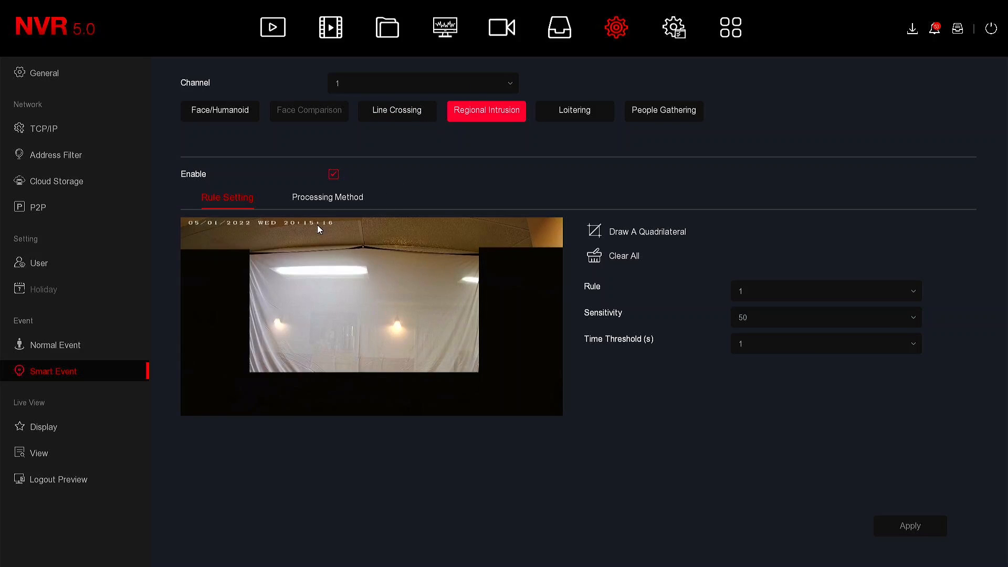
mouse_move(466, 249)
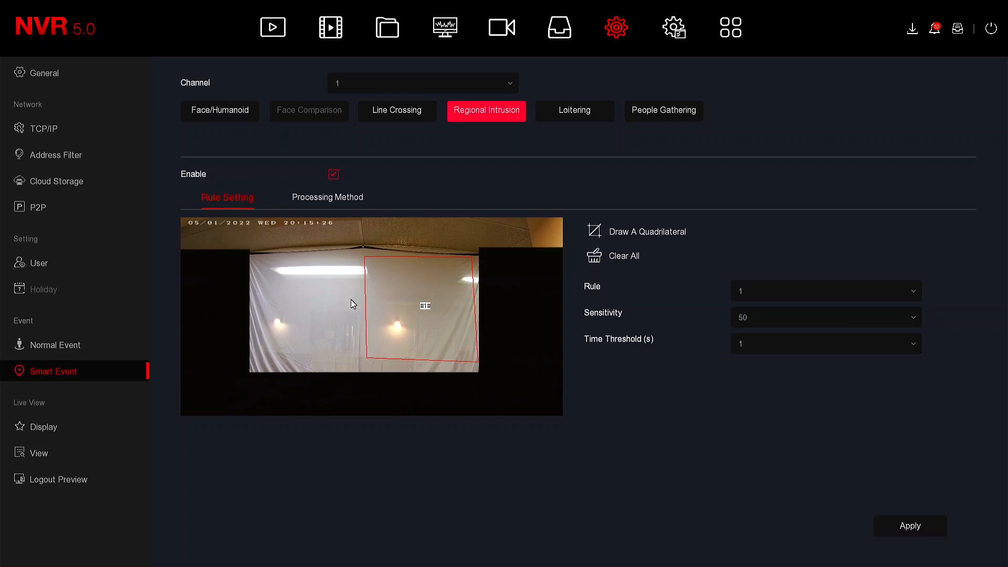
mouse_move(343, 296)
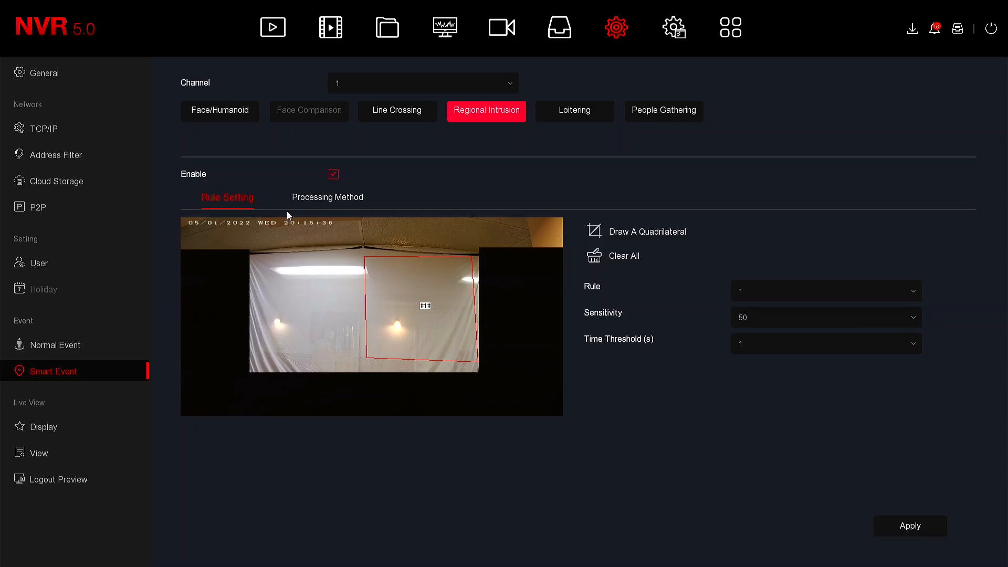
mouse_move(411, 323)
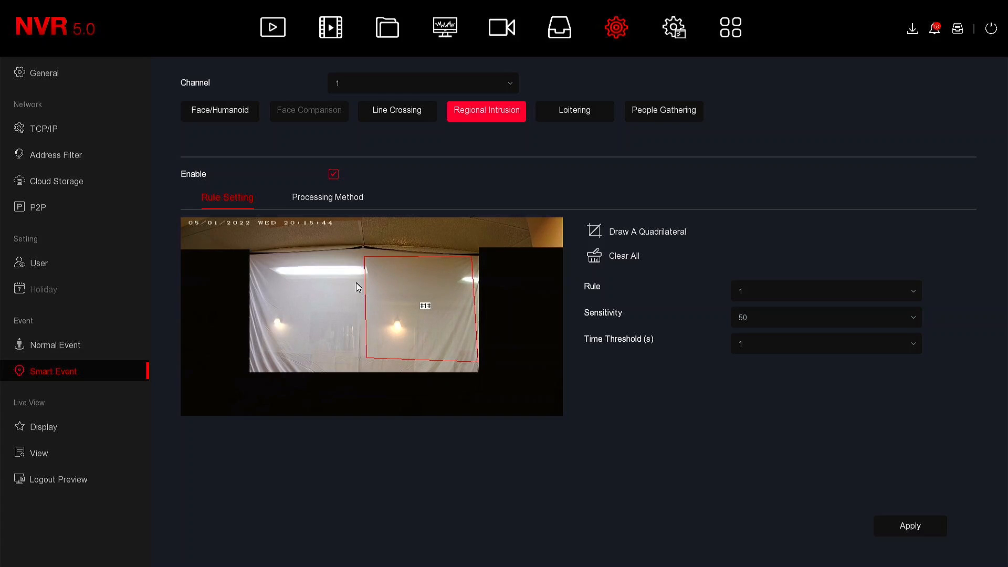
mouse_move(527, 189)
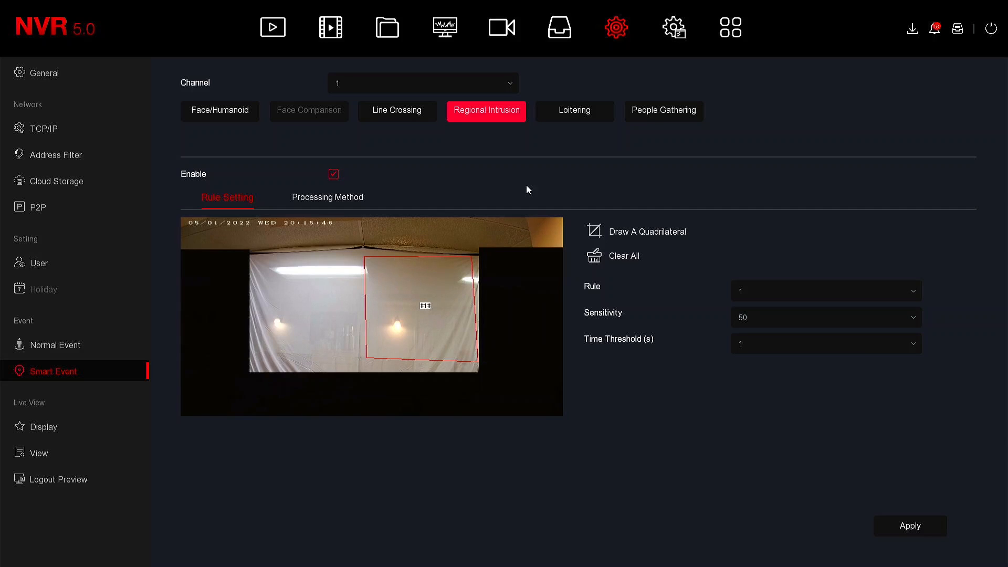
mouse_move(996, 134)
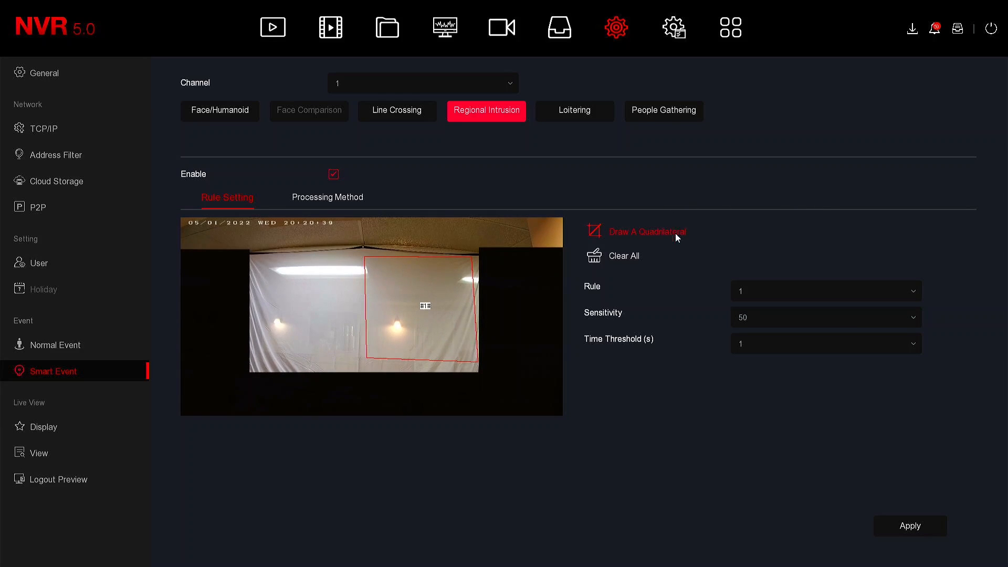
Step: Select intrusion rule 3 and give it a slanted zone across the scene's middle
click(825, 290)
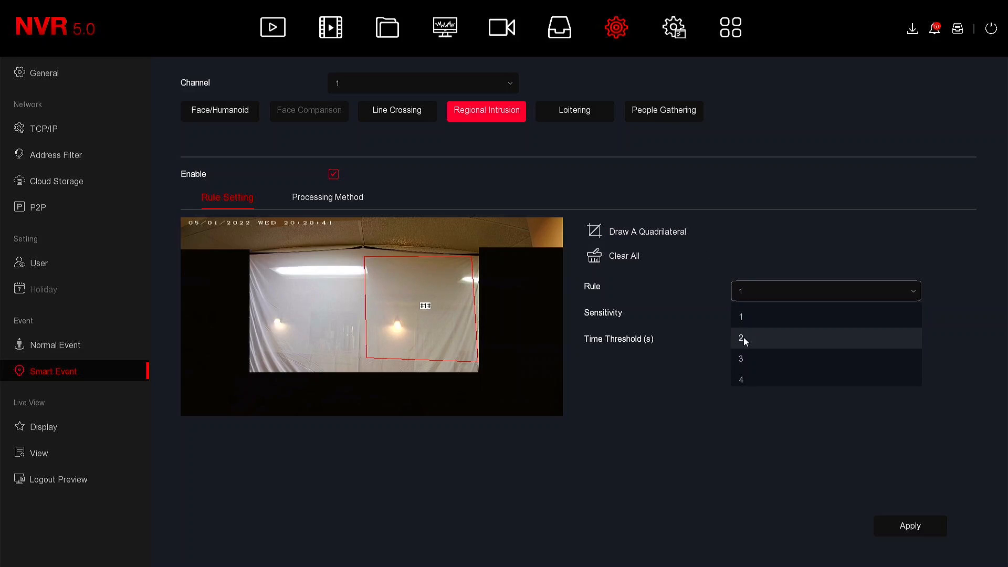
click(743, 339)
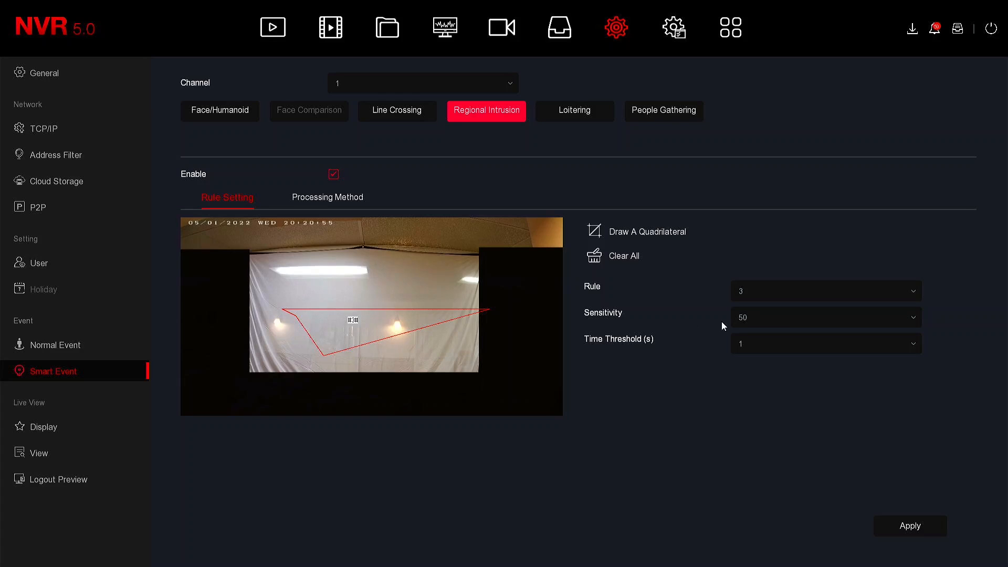
click(825, 317)
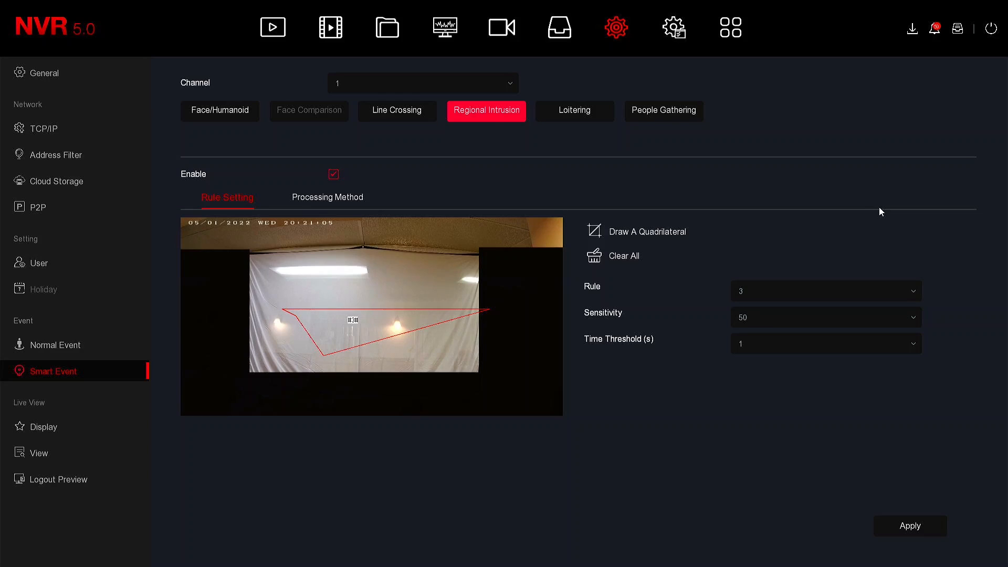
click(573, 111)
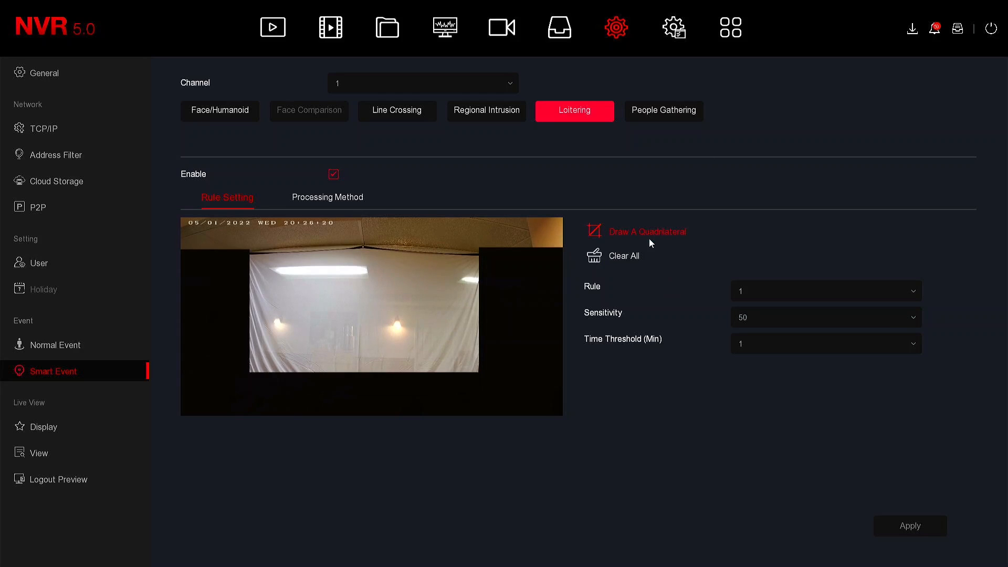
mouse_move(312, 253)
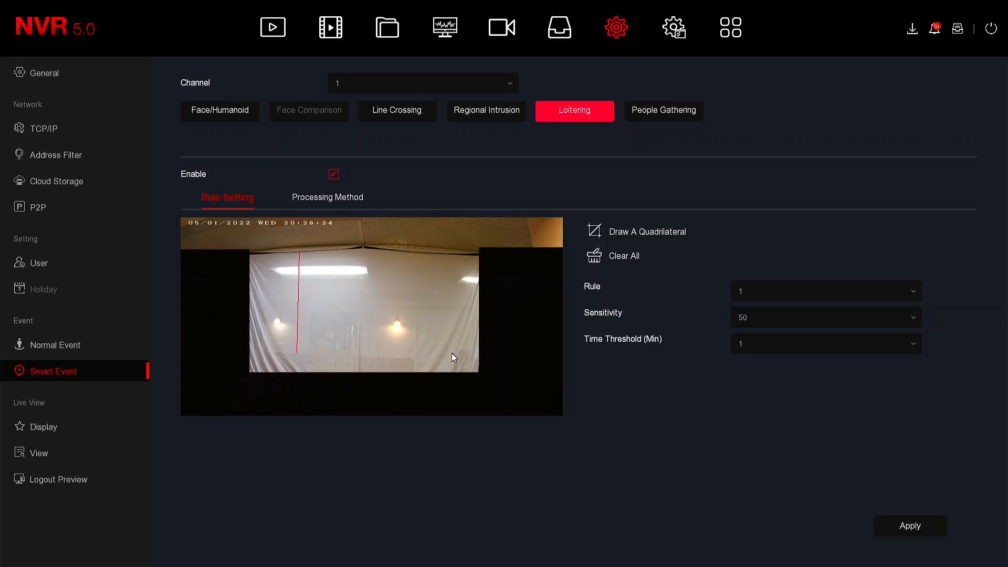
Step: Draw the loitering zone over the scene centre, keeping sensitivity at 50
drag(452, 358, 425, 259)
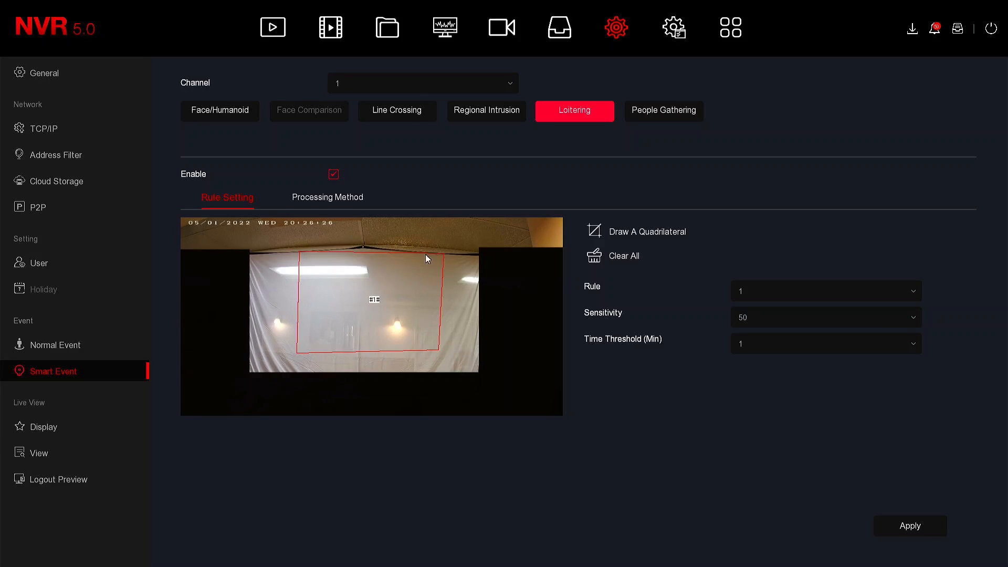
mouse_move(439, 284)
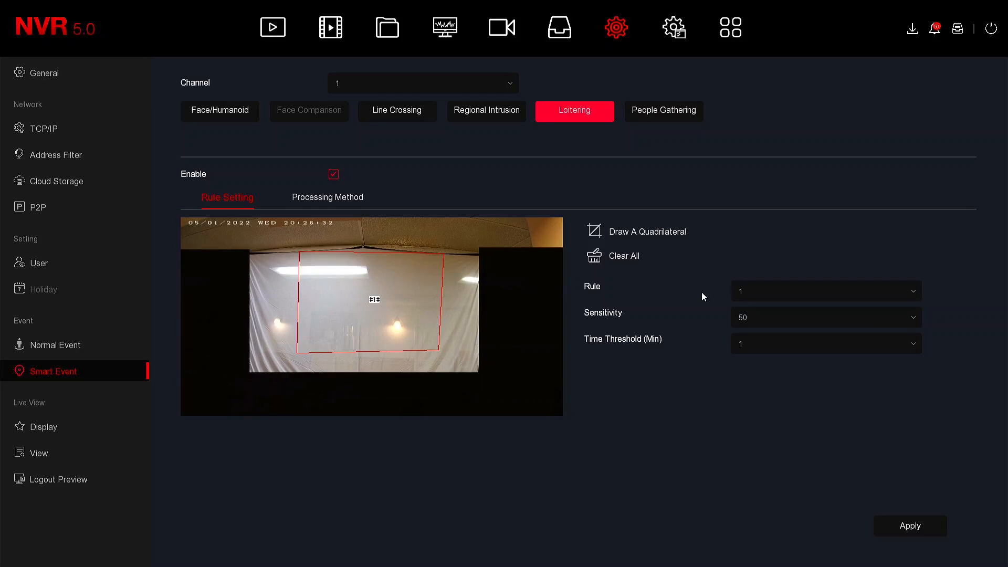
click(825, 290)
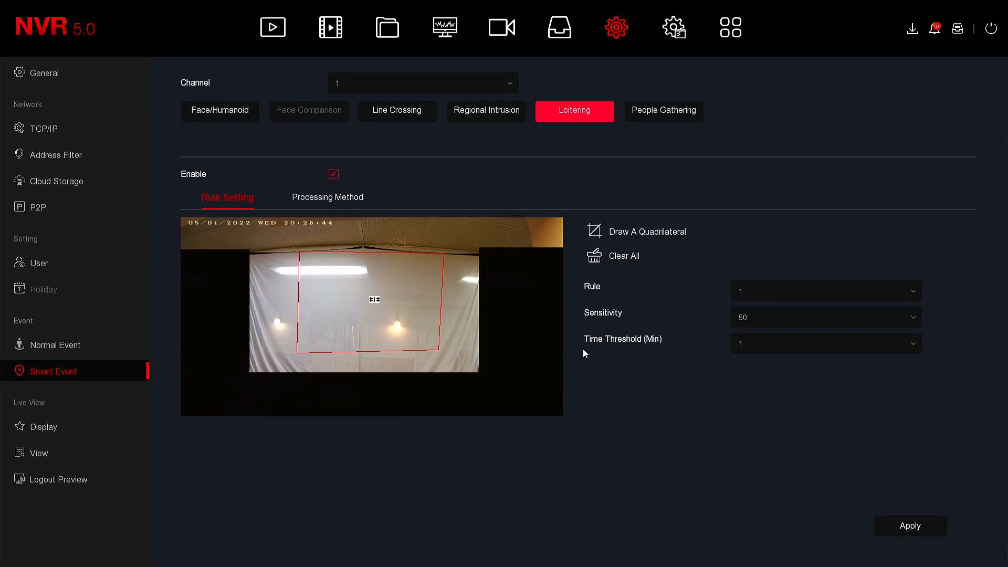
mouse_move(612, 352)
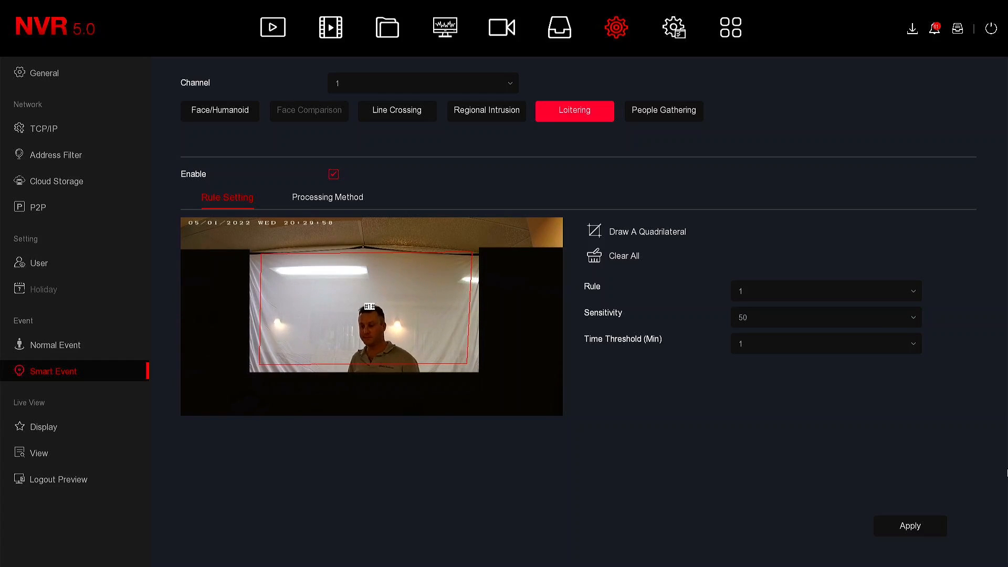
Step: Switch to People Gathering and outline a rectangular region over the room
click(663, 111)
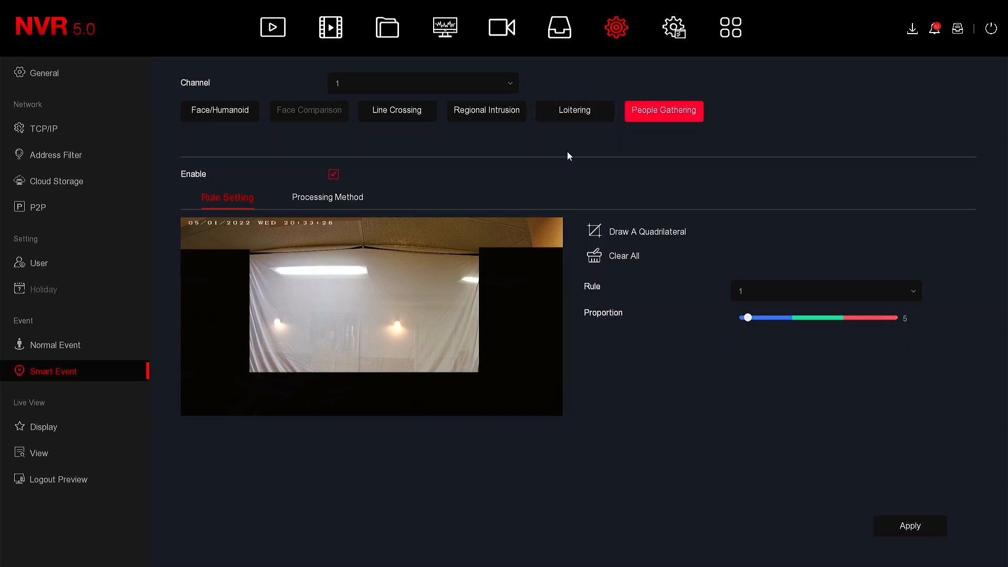
mouse_move(608, 75)
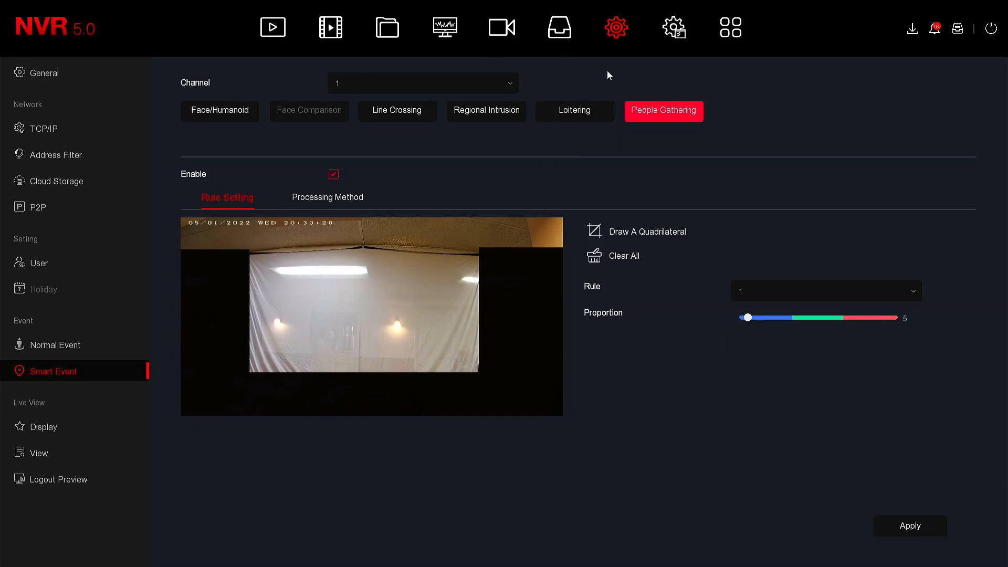
mouse_move(719, 118)
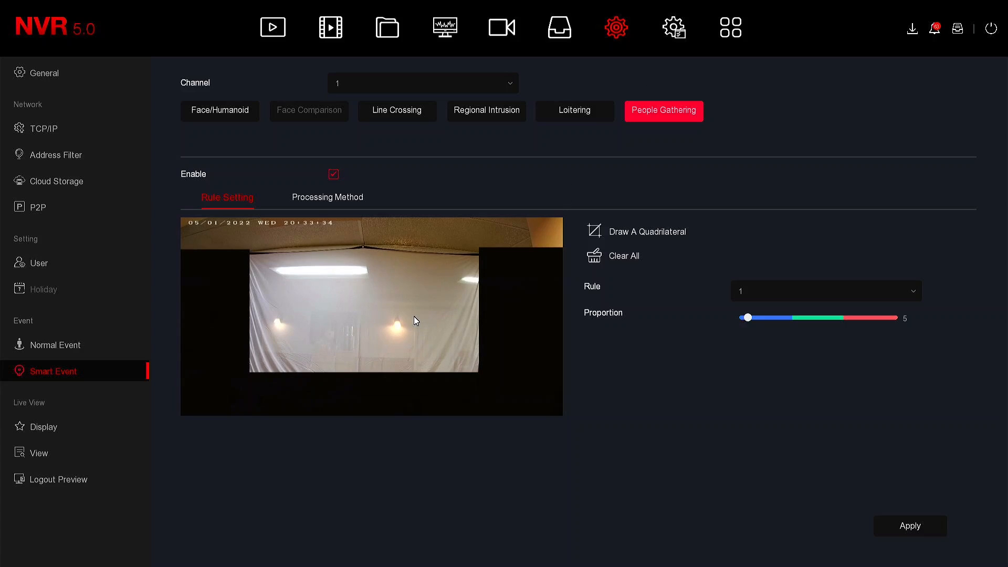
mouse_move(436, 296)
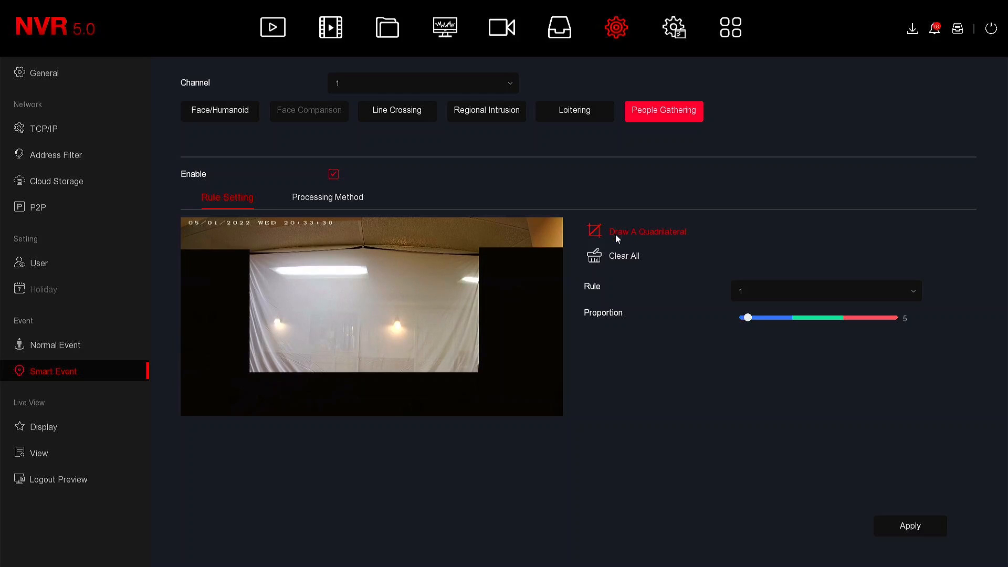
mouse_move(322, 288)
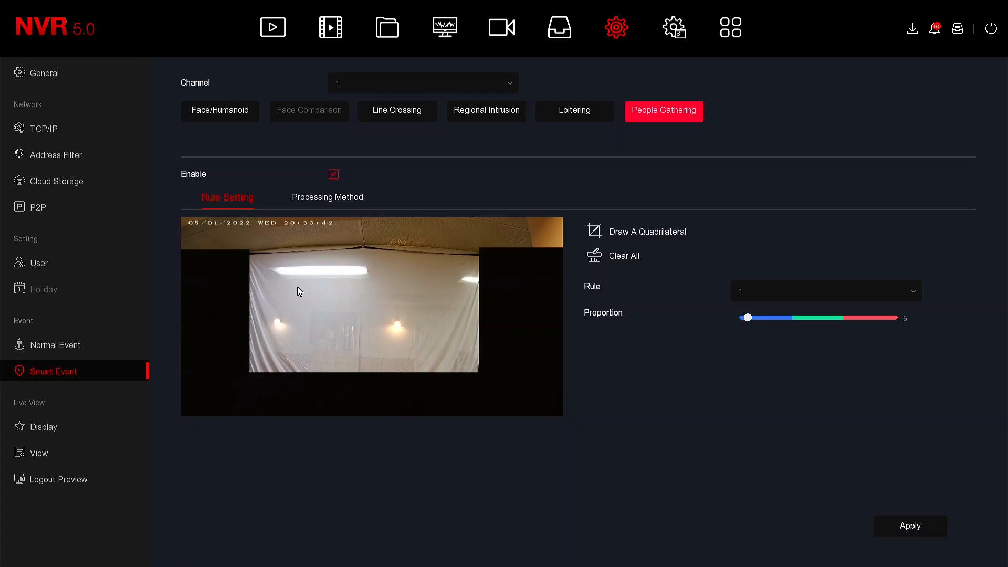
mouse_move(266, 269)
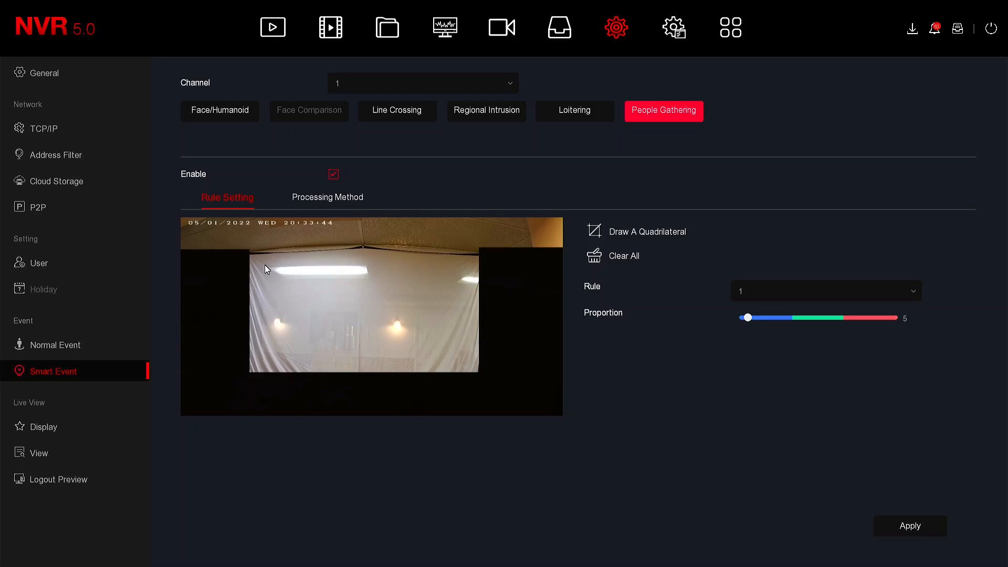
click(269, 258)
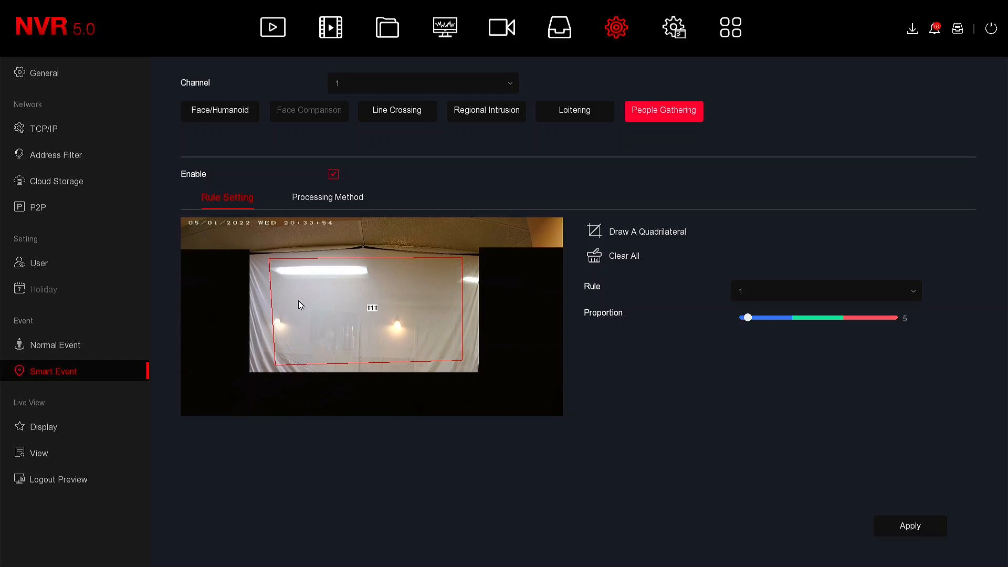
mouse_move(561, 298)
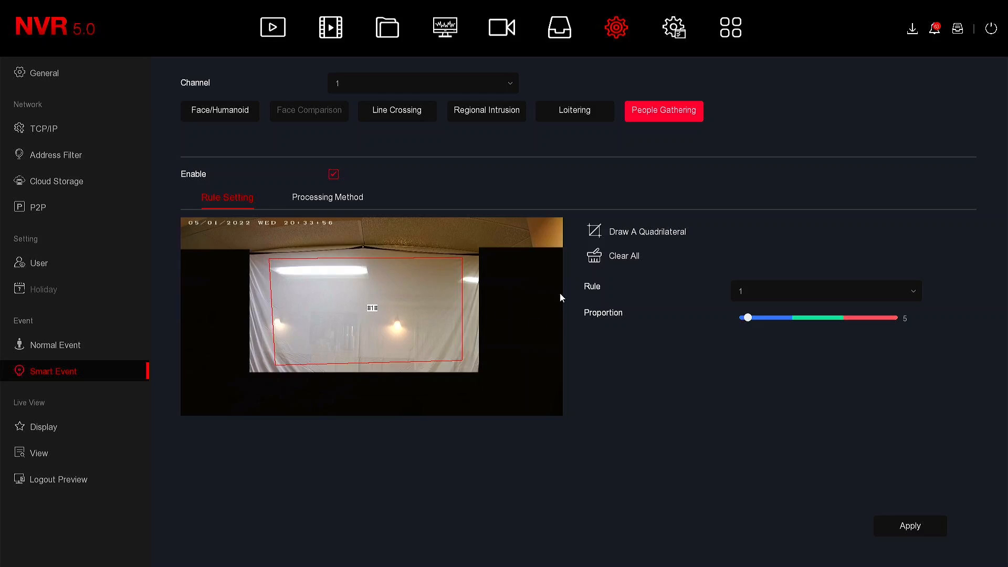
mouse_move(515, 341)
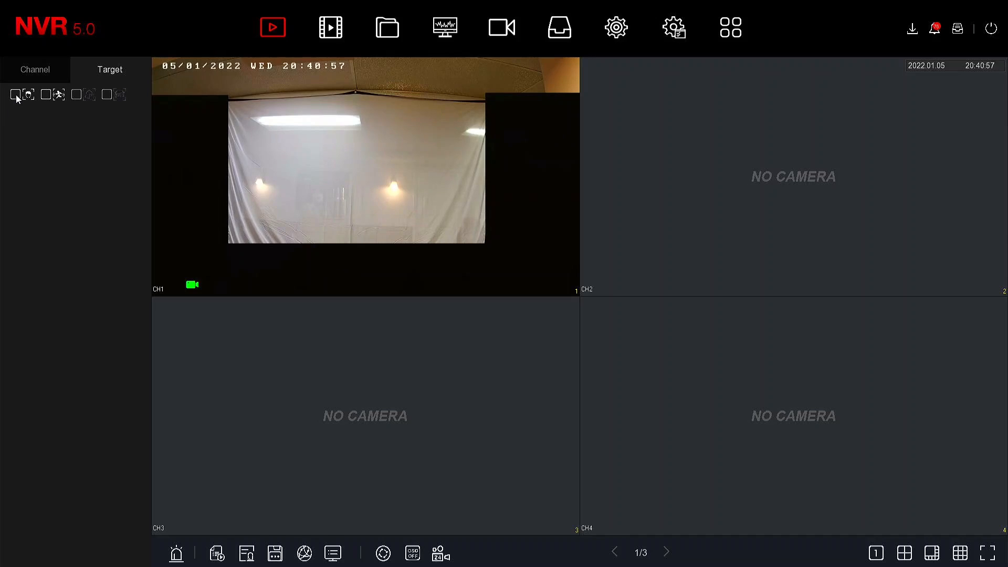
Step: Enable Face Detection, return to Live View, and filter targets to captured faces
click(615, 28)
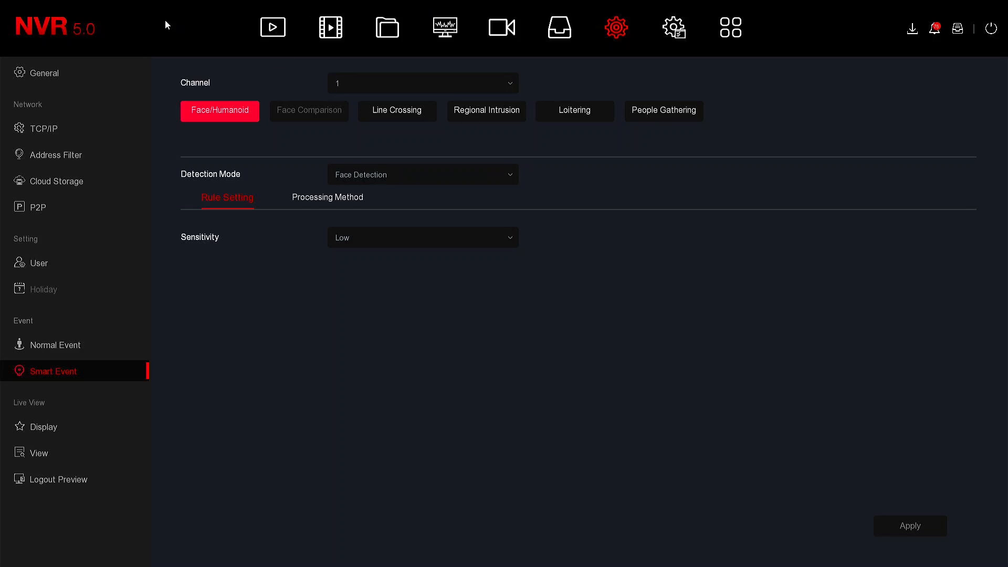
click(272, 27)
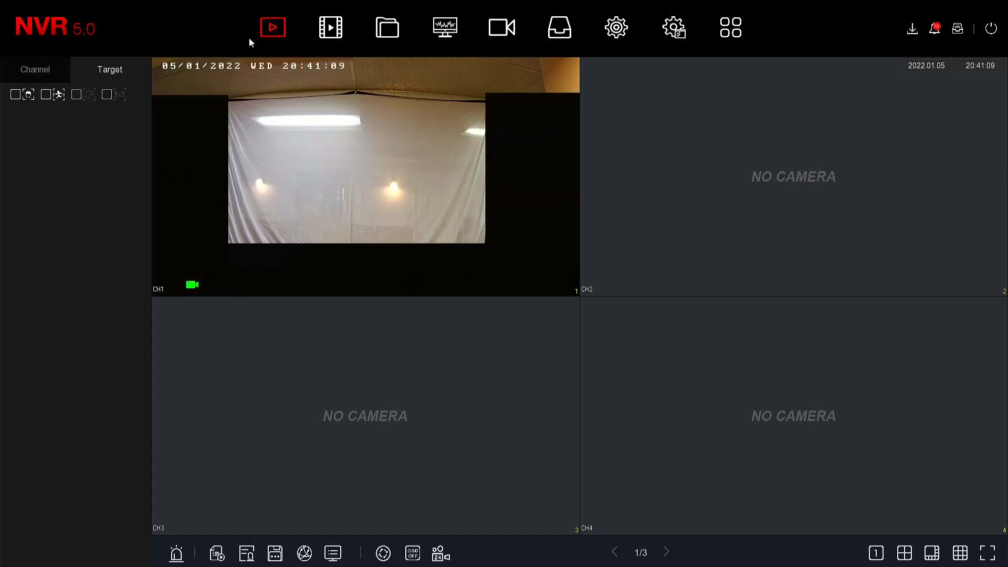
click(15, 94)
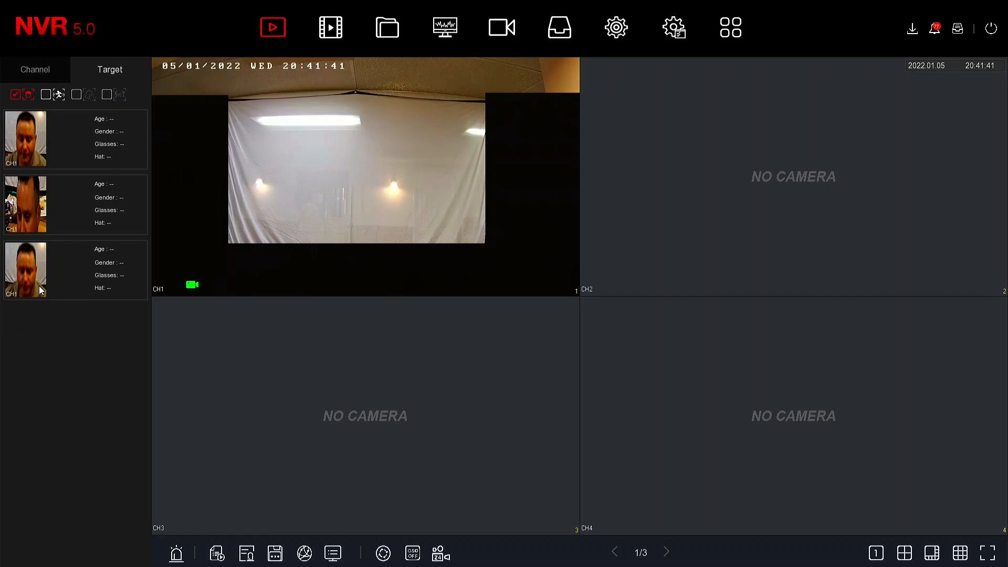
mouse_move(80, 323)
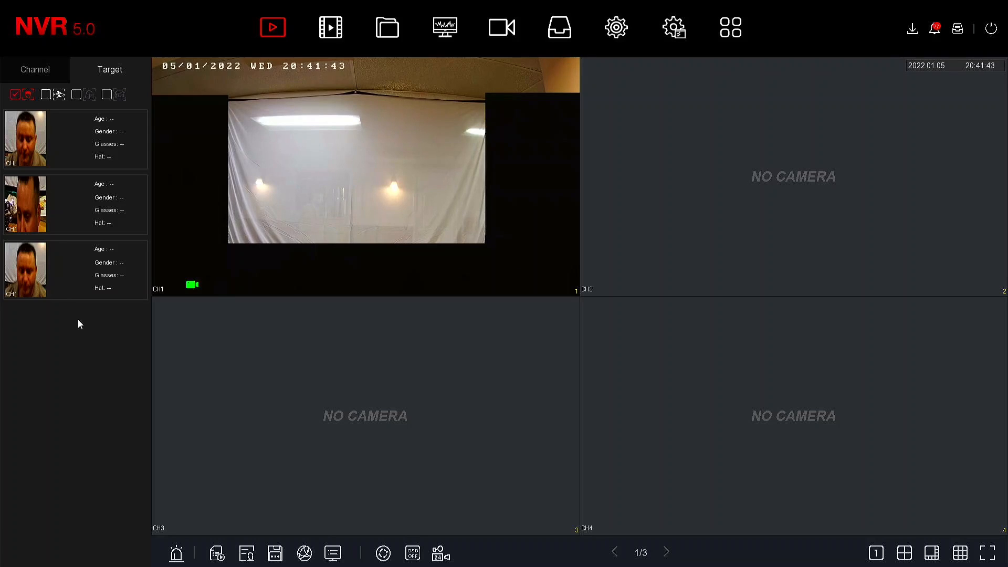
mouse_move(38, 262)
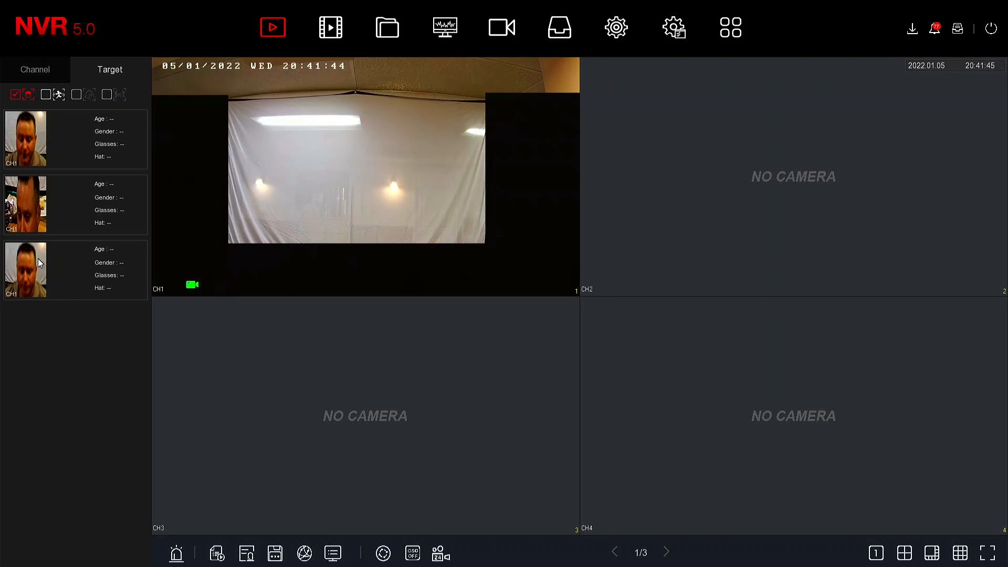
mouse_move(29, 290)
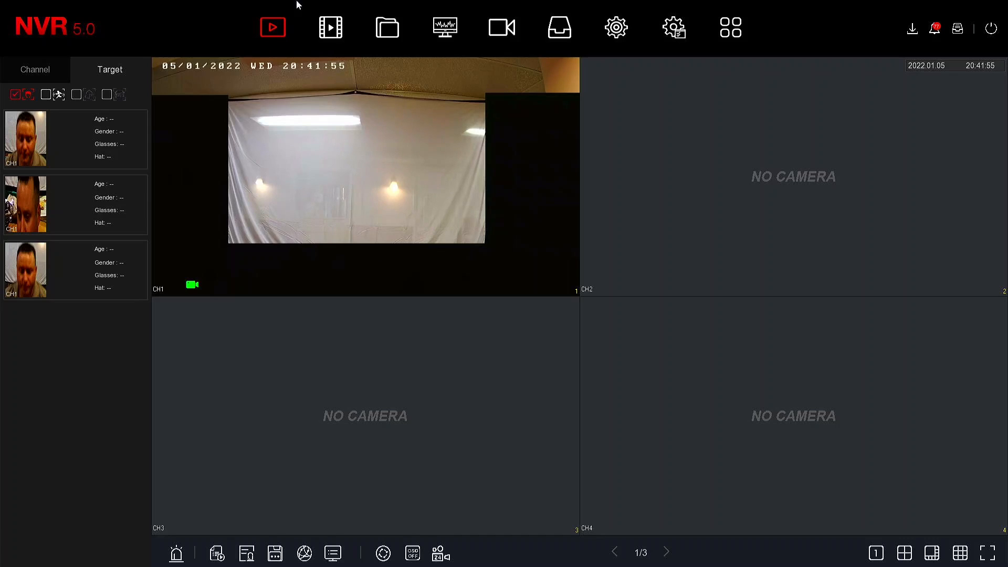
Step: Search Human Files for today's captures, listing channel 1 face snapshots across 11 pages
click(386, 27)
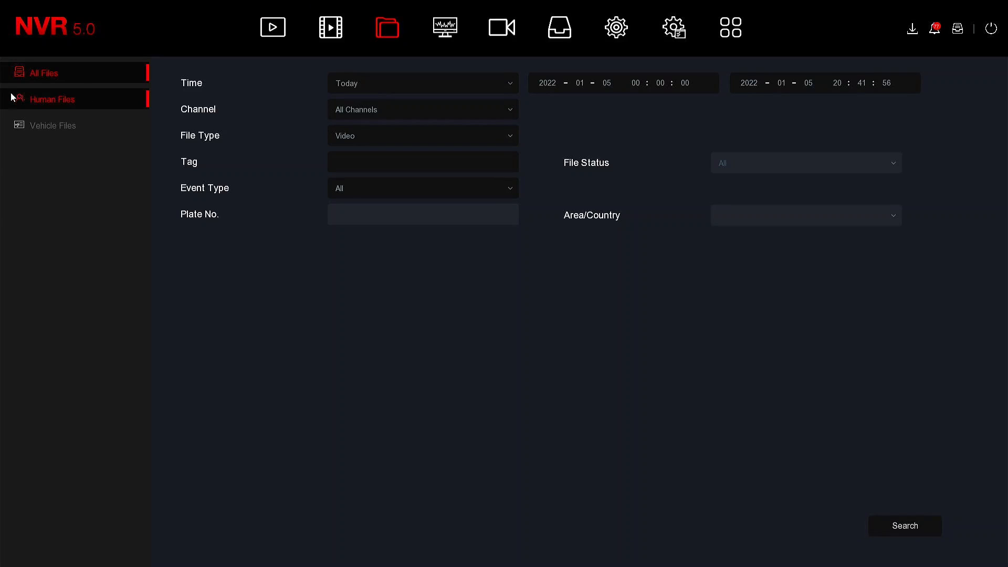
click(52, 99)
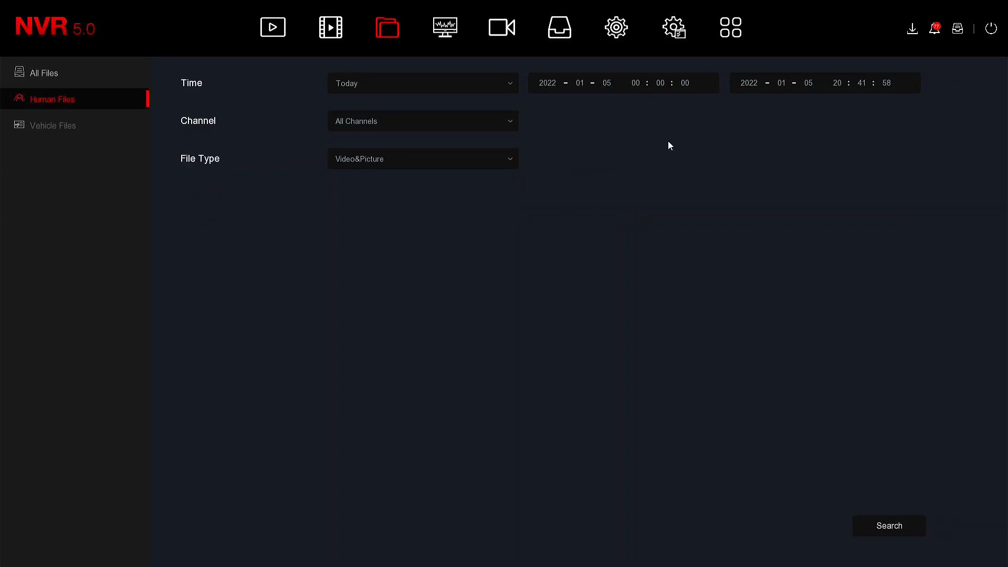
click(888, 526)
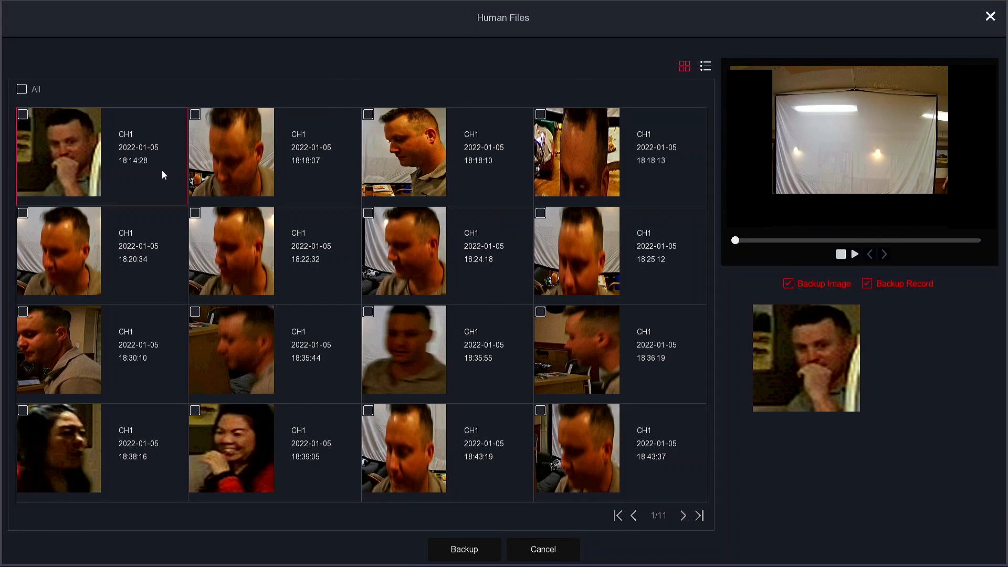
Step: Play back the clip for the 18:18:07 face snapshot, stop it, and close Human Files
click(231, 155)
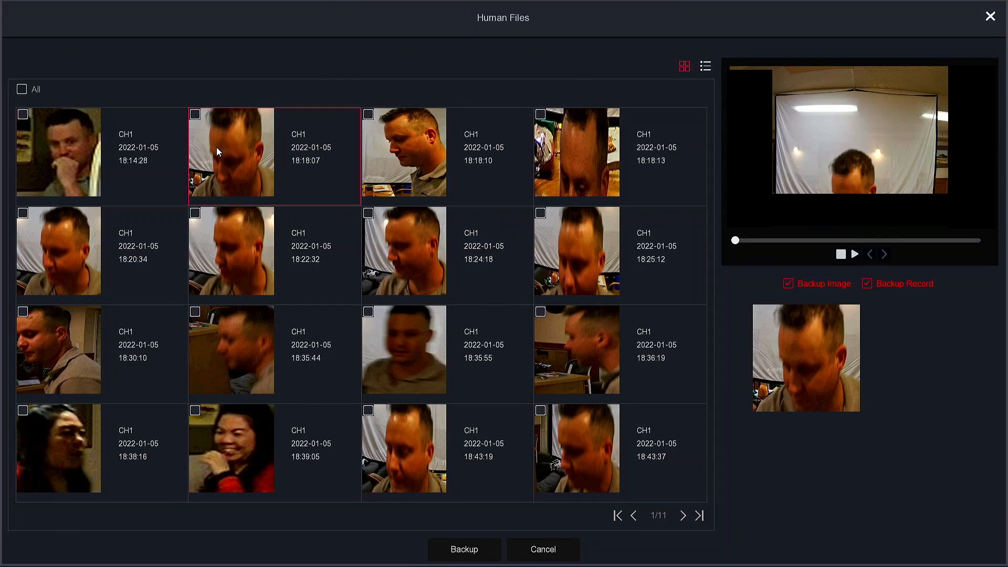
click(855, 252)
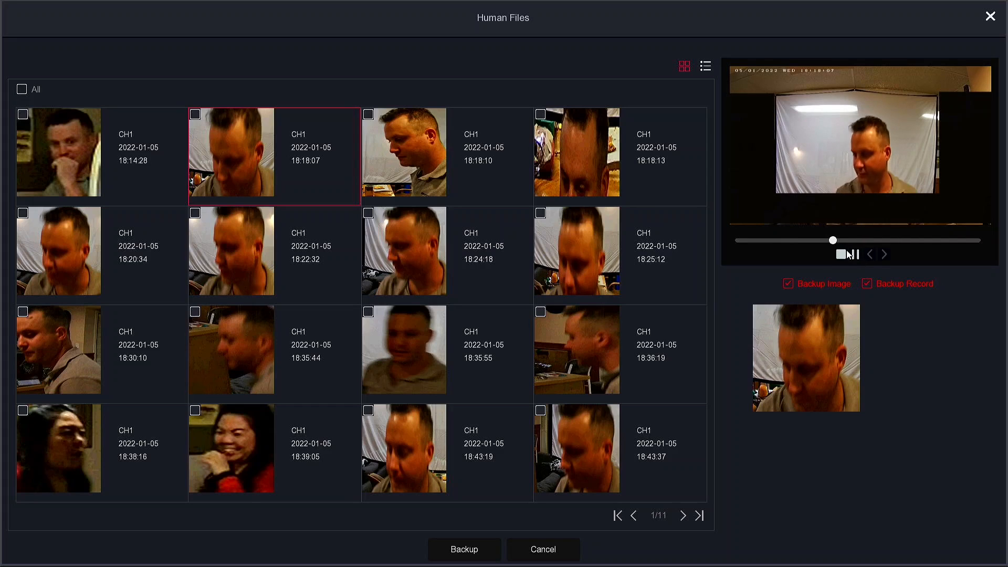
click(842, 254)
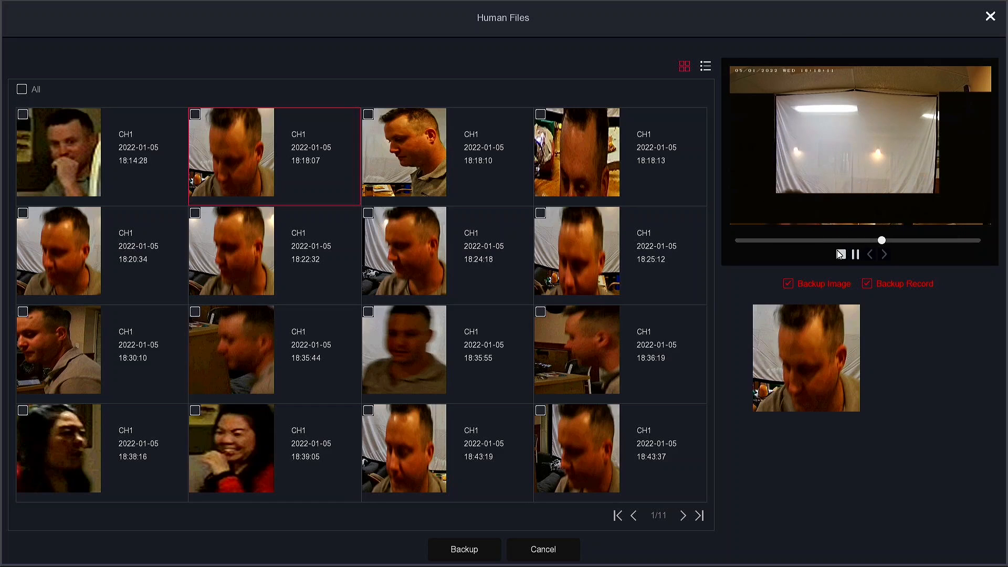
click(856, 253)
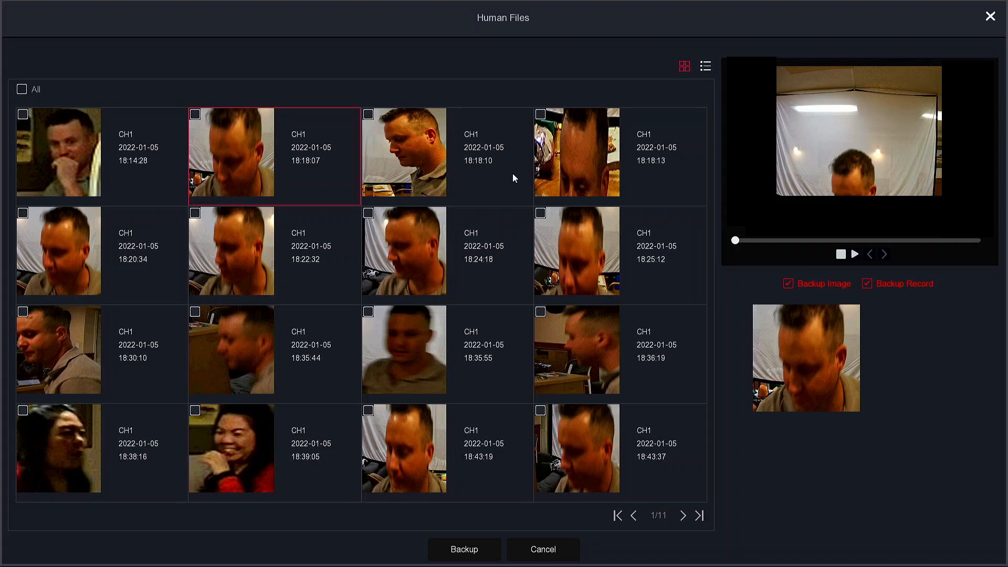
mouse_move(468, 190)
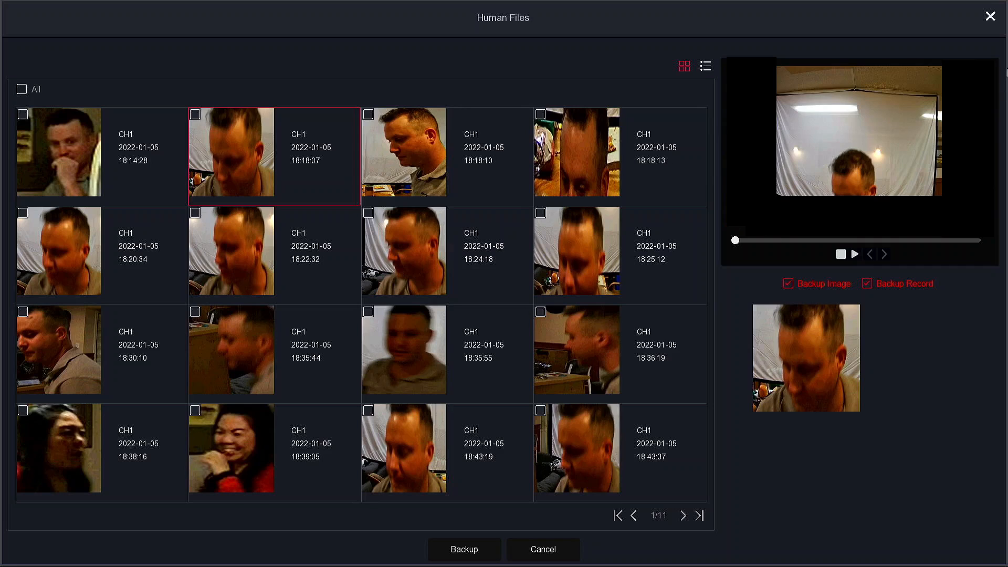
click(990, 16)
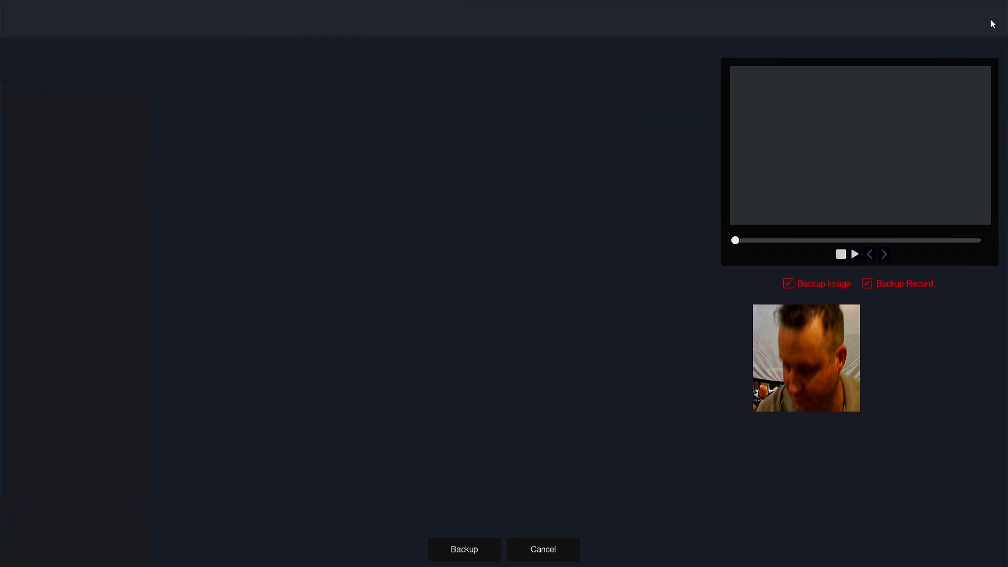
click(541, 549)
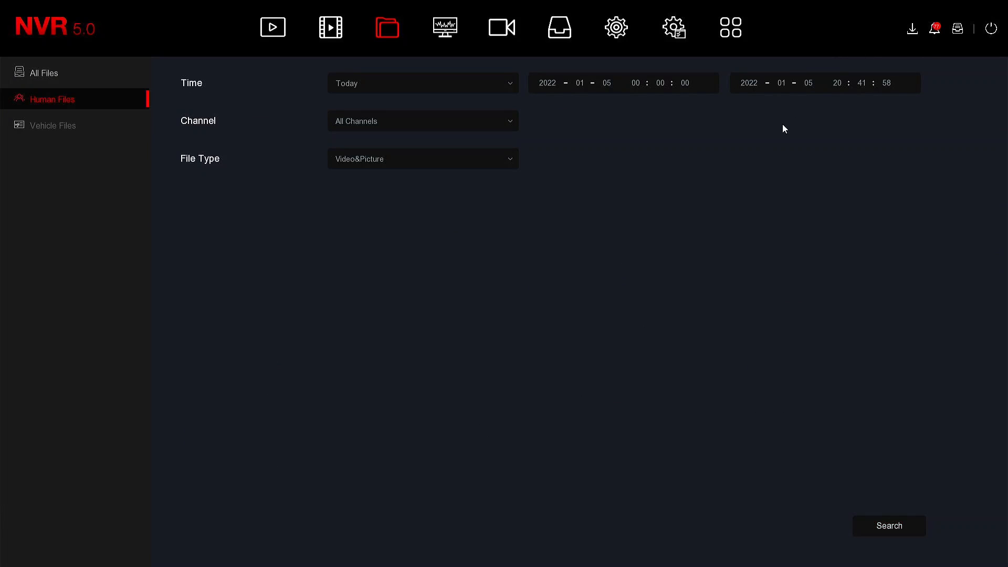
mouse_move(657, 157)
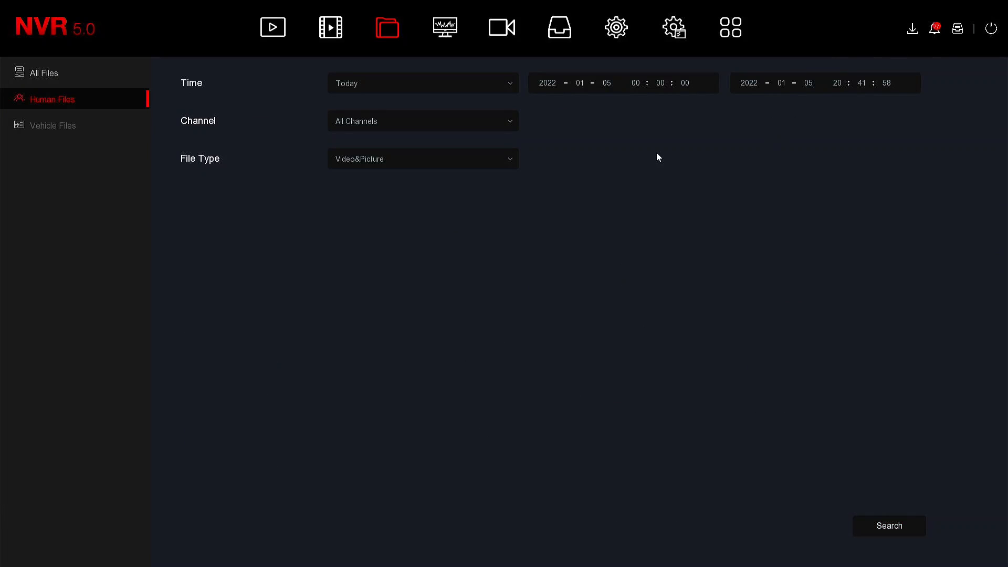
mouse_move(584, 166)
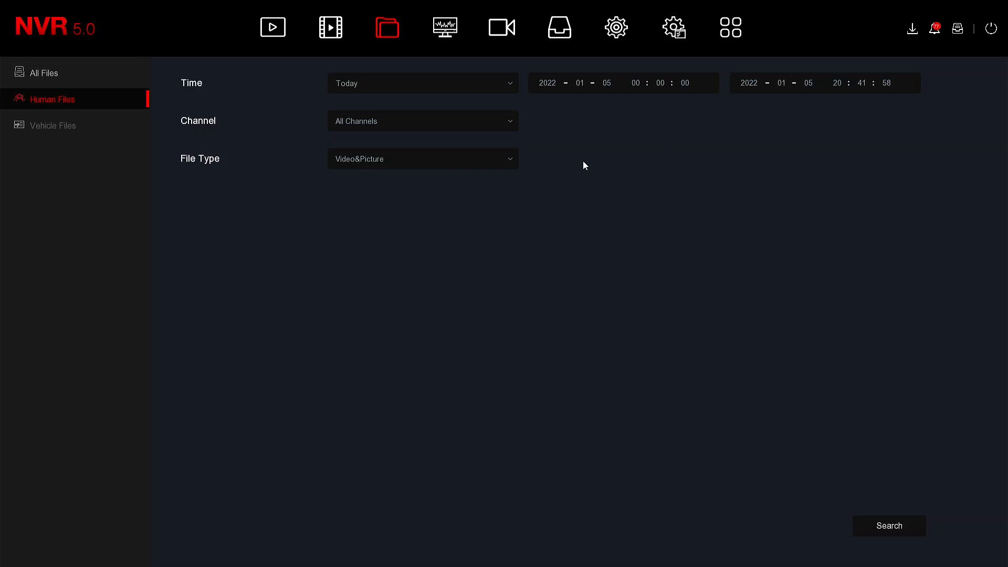
mouse_move(535, 169)
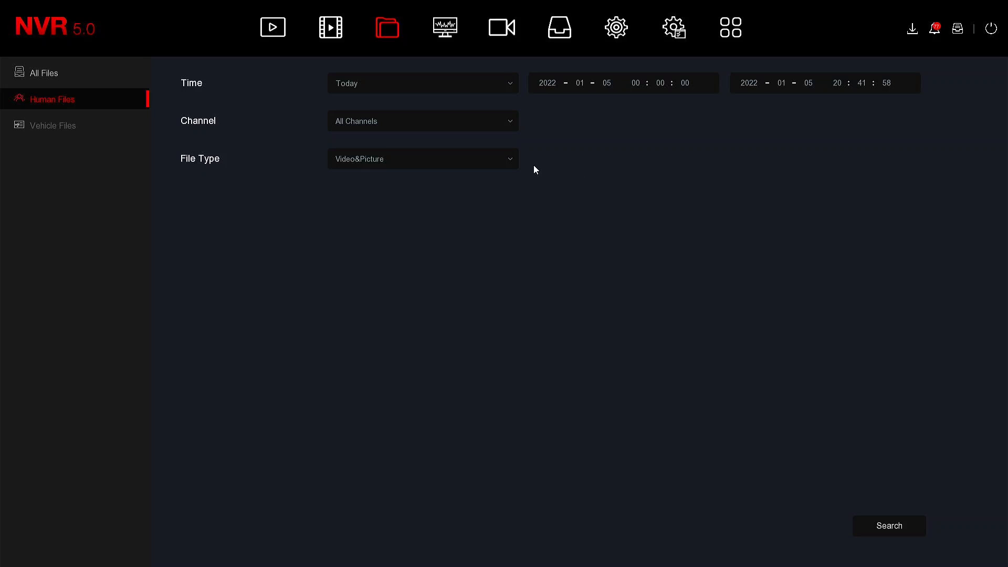
mouse_move(328, 89)
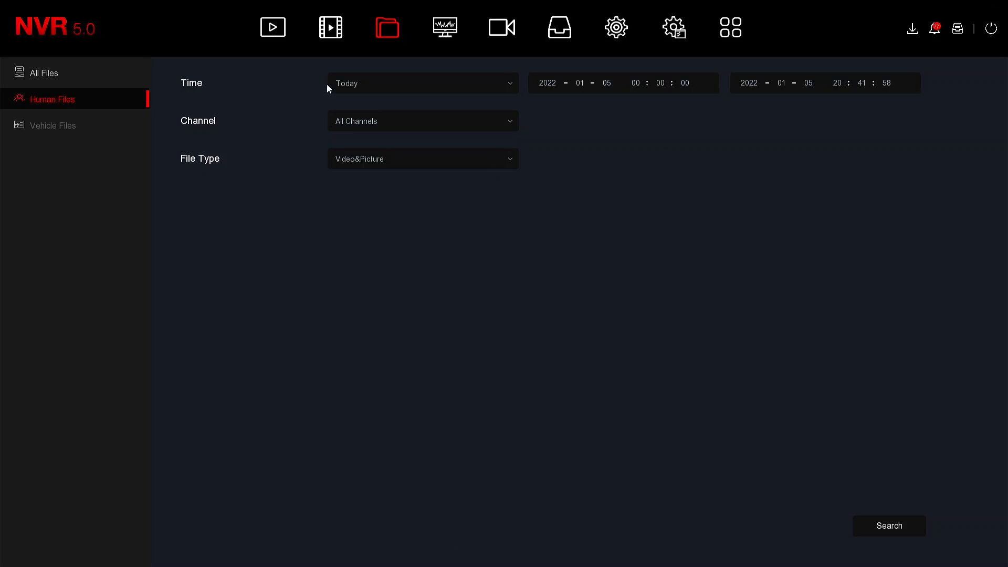